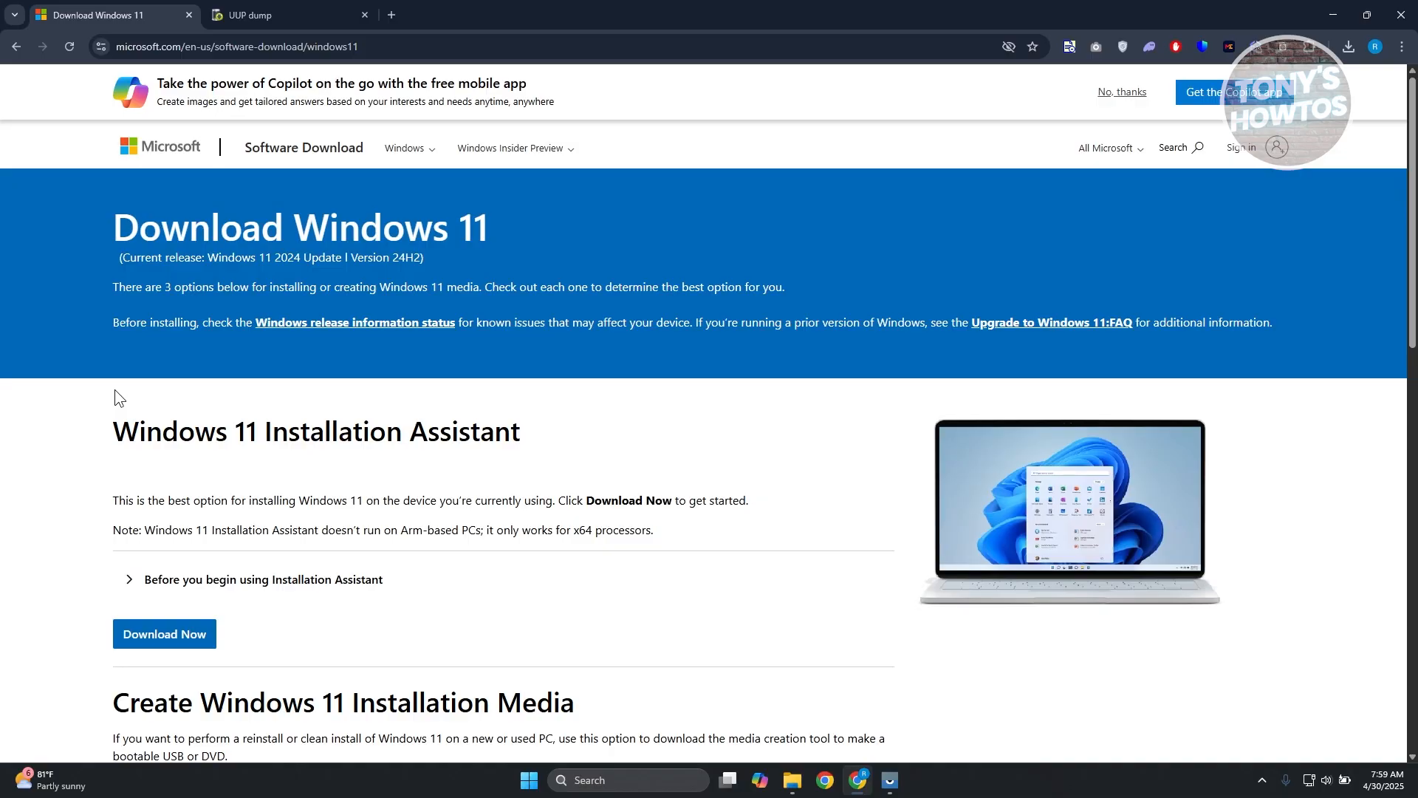
mouse_move(226, 498)
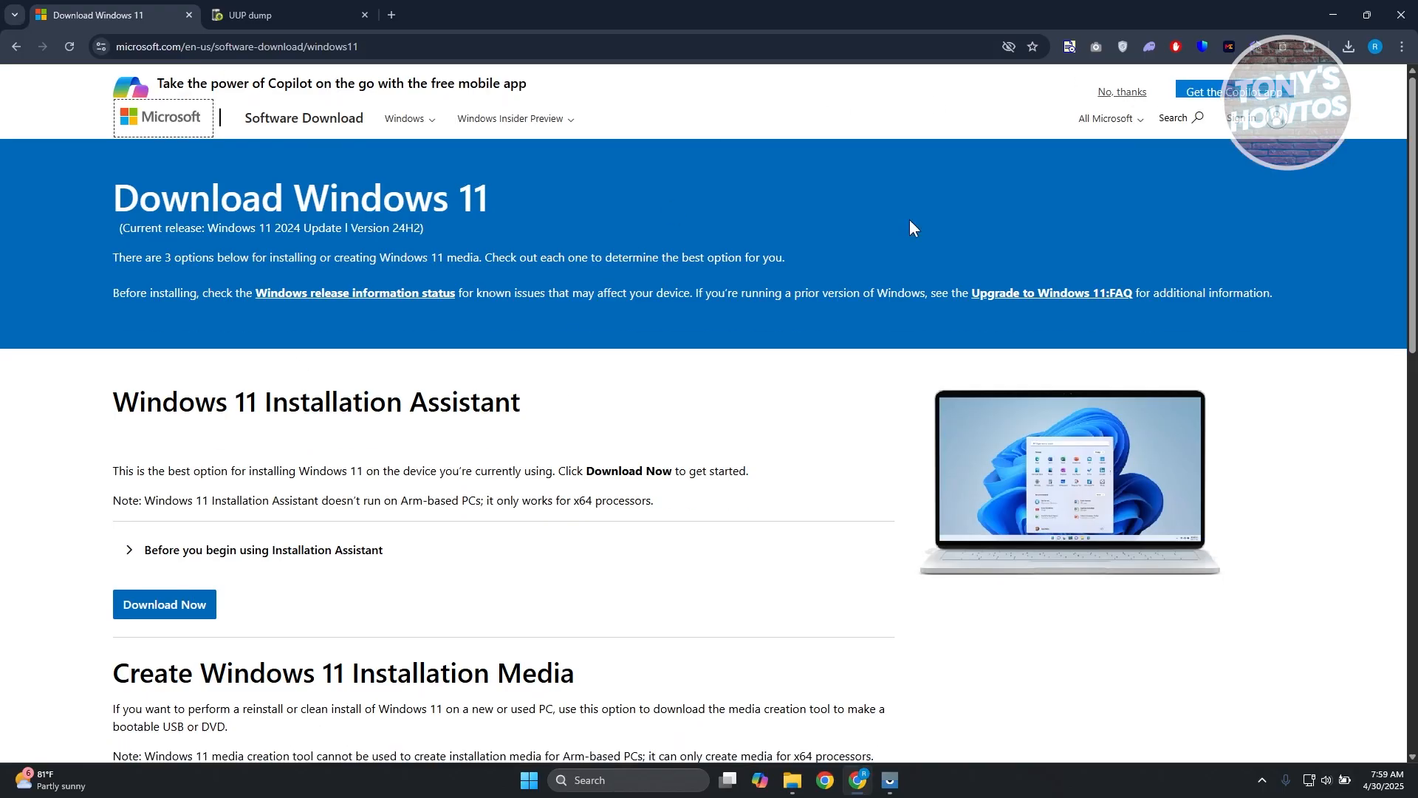
- On the UUP dump site, pick Windows 11 23H2 from the releases dropdown
click(281, 15)
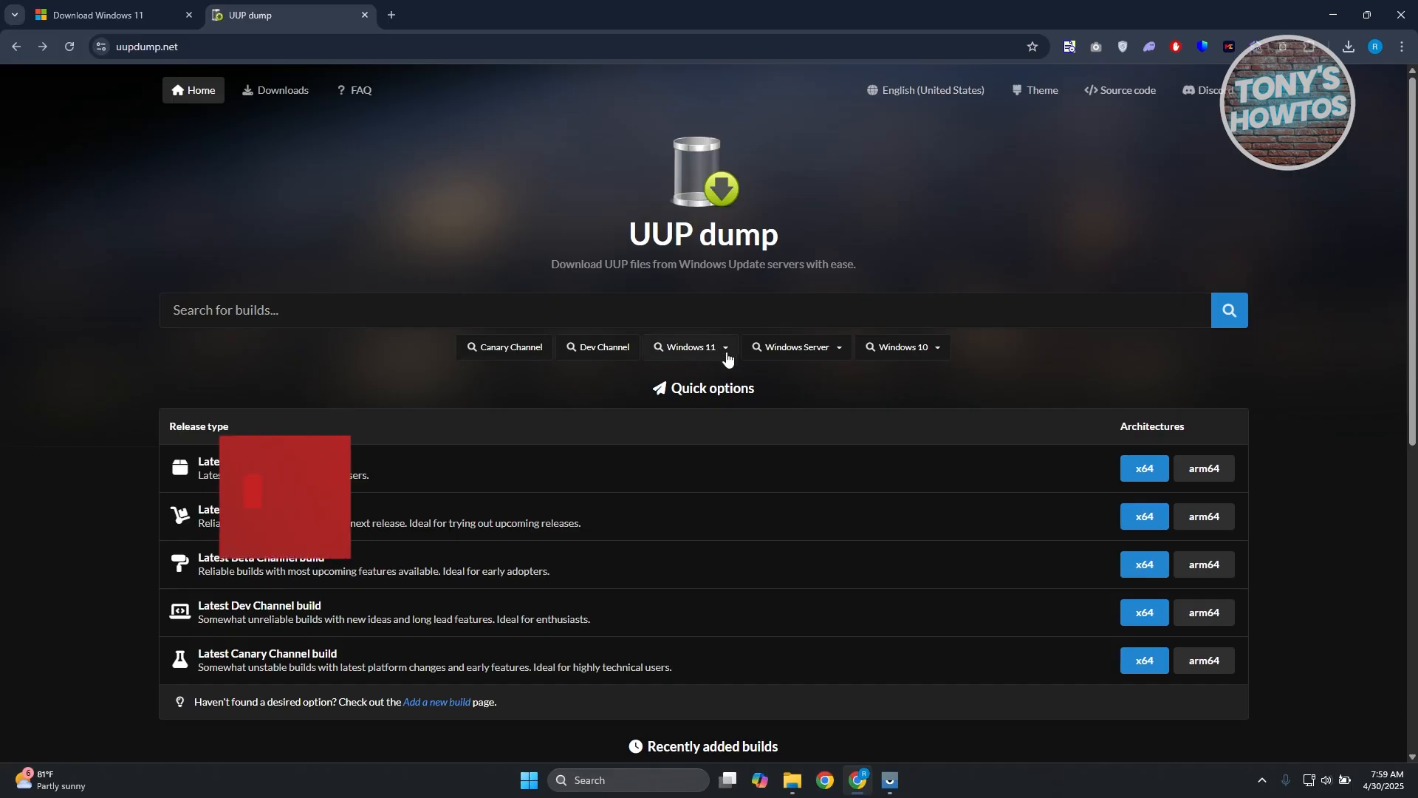
click(689, 346)
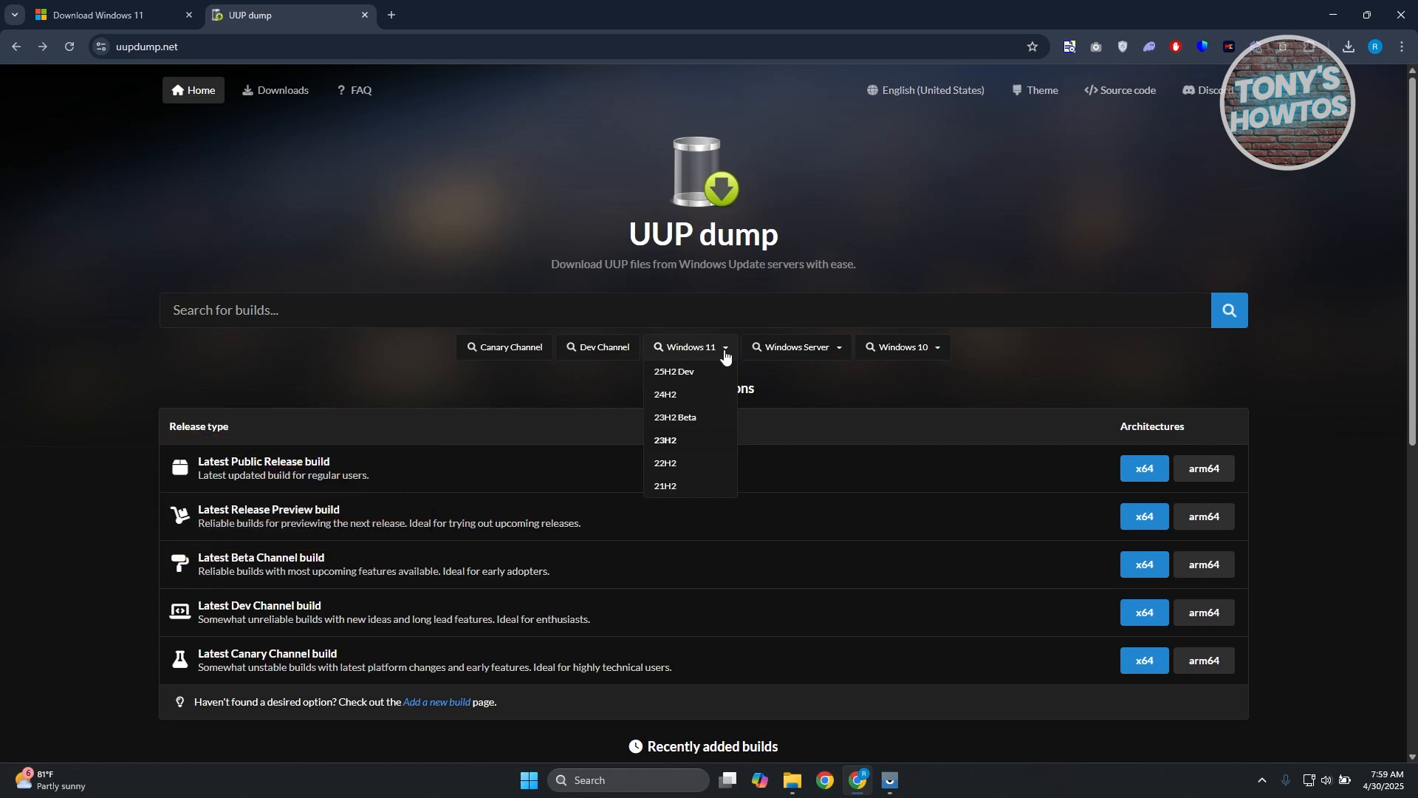
mouse_move(692, 377)
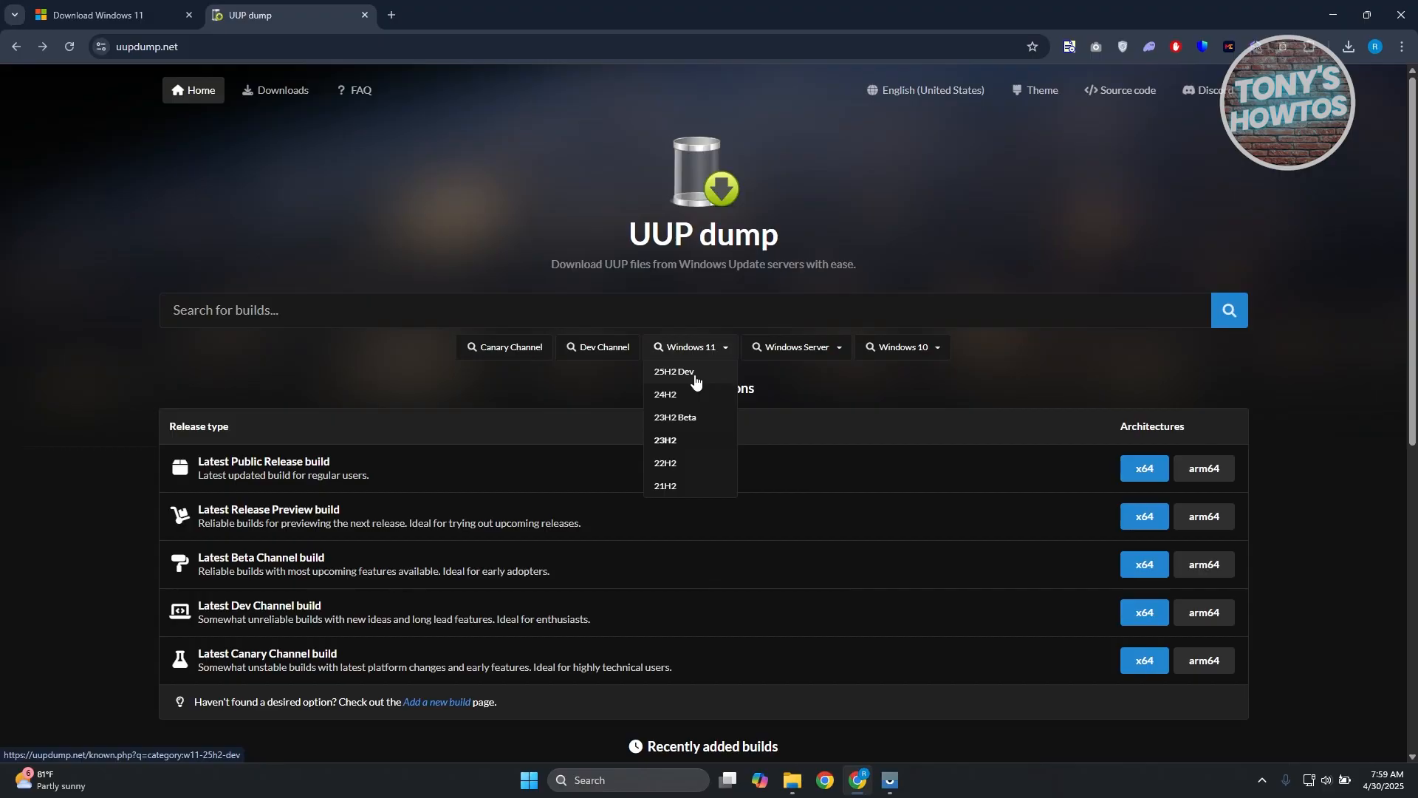
mouse_move(691, 439)
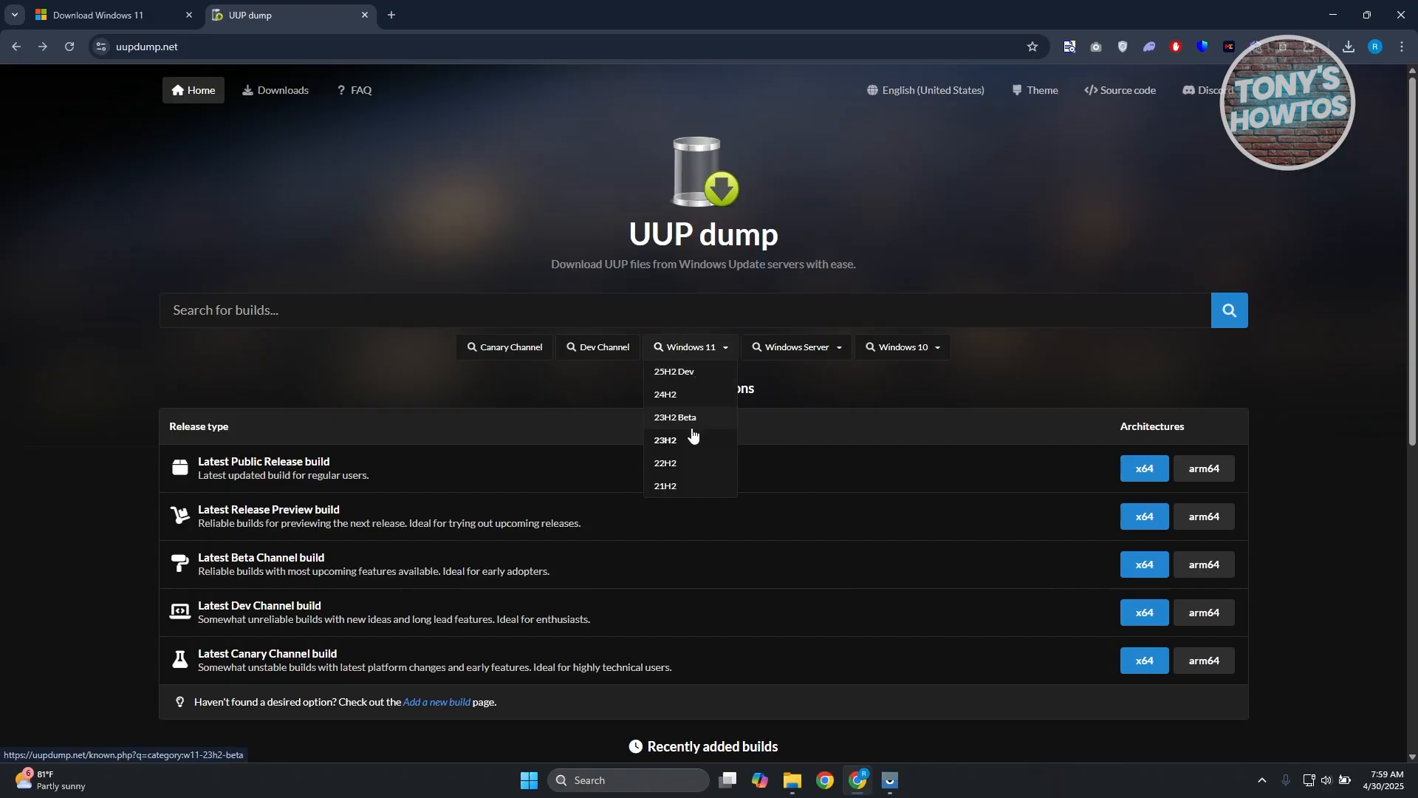
click(674, 424)
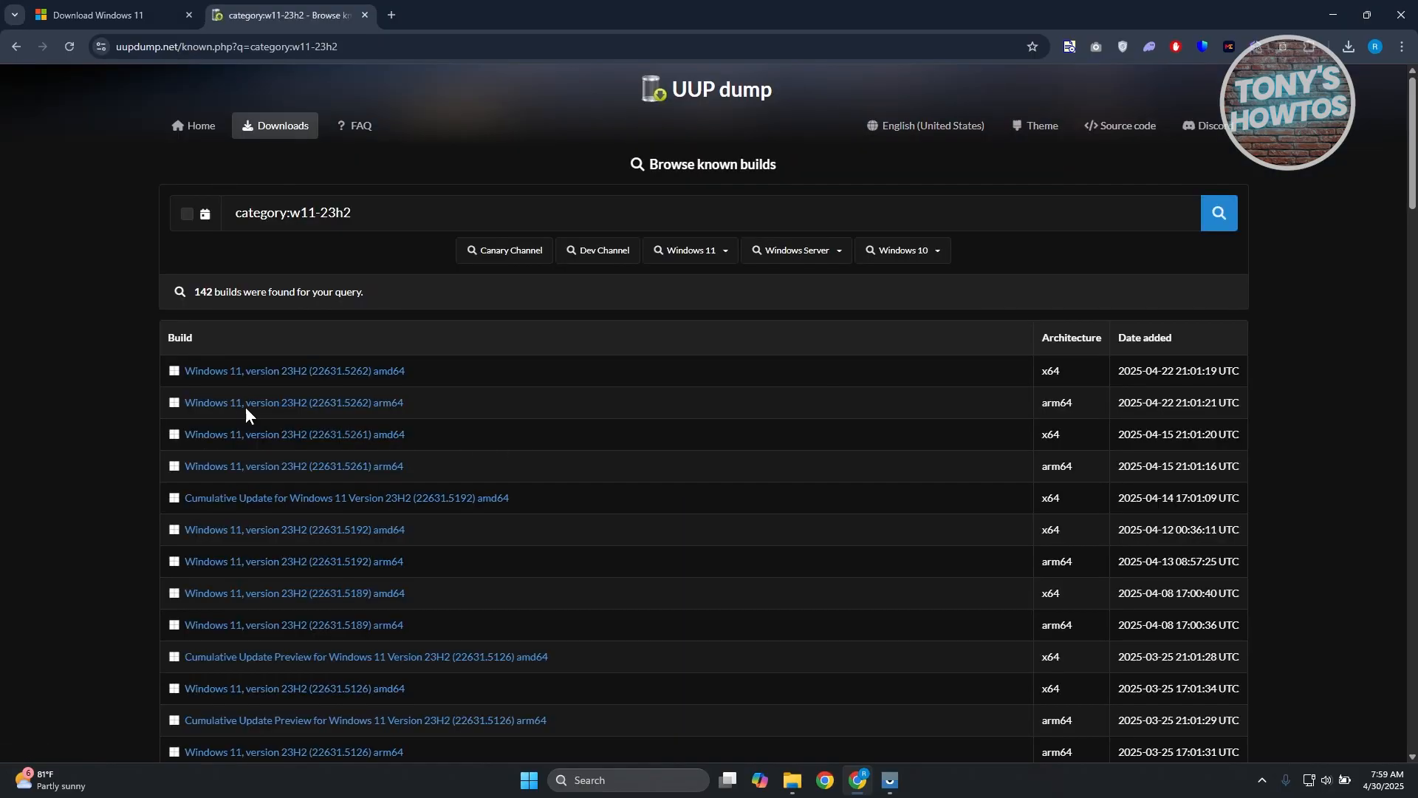
mouse_move(850, 467)
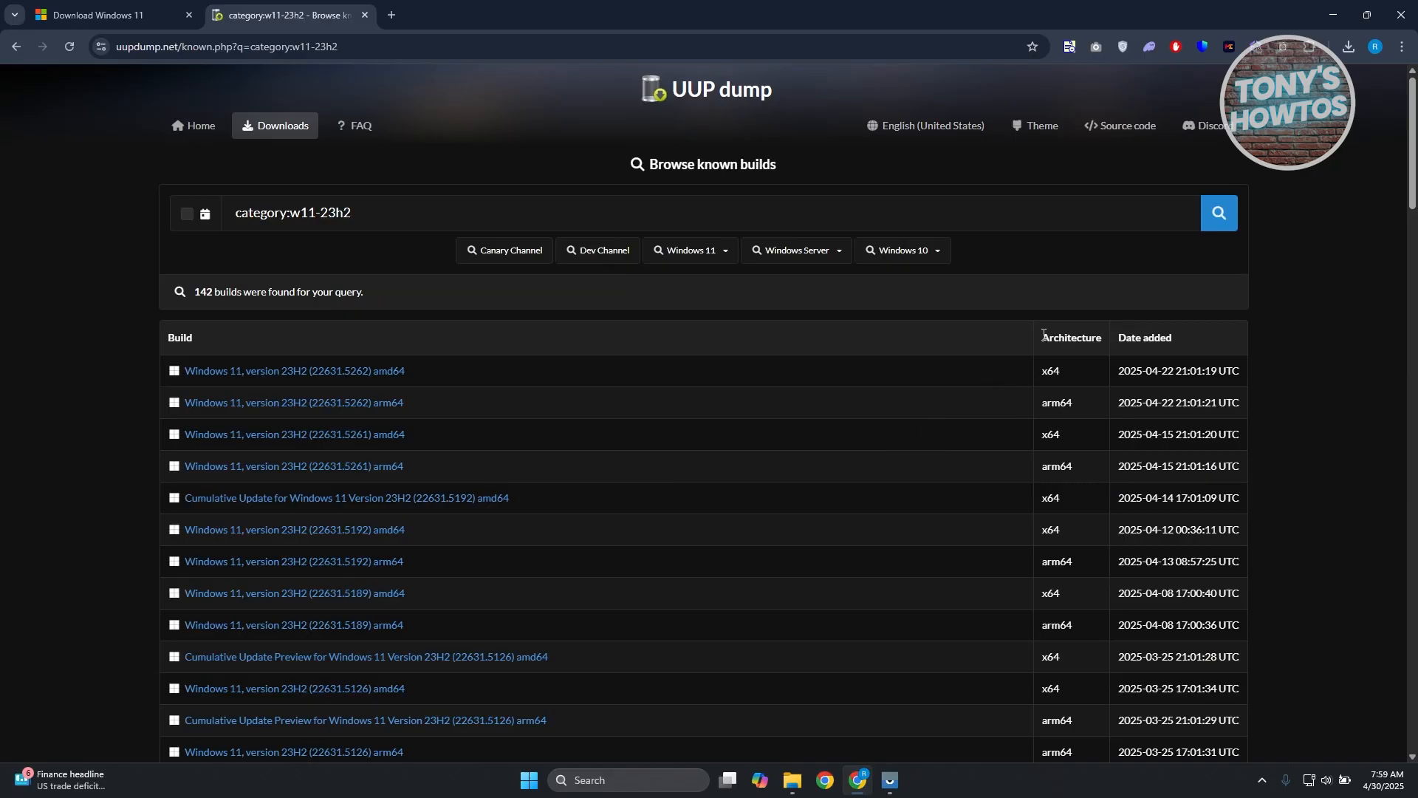
- Check the x64 Architecture column, then open build 22631.5262 amd64
double_click(1071, 338)
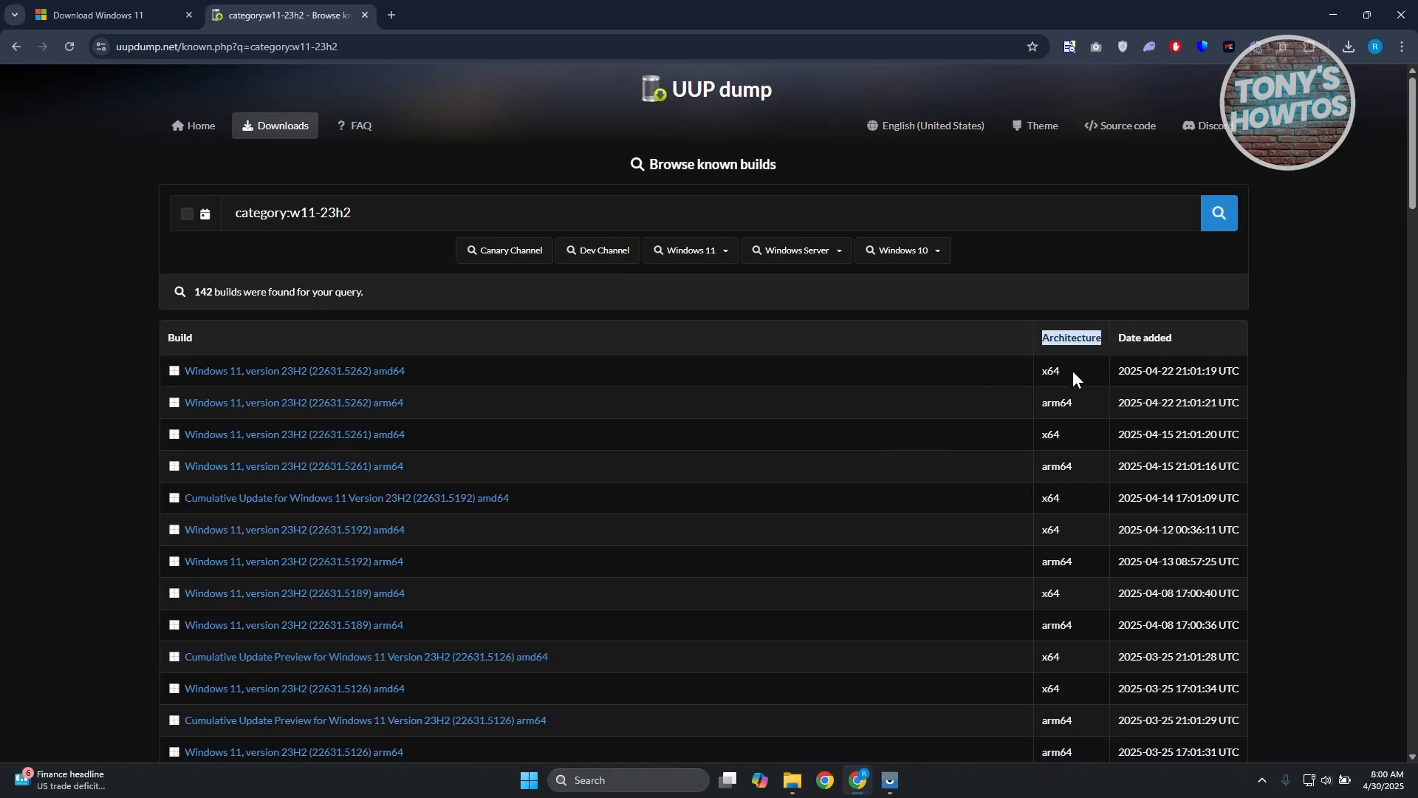
mouse_move(1075, 383)
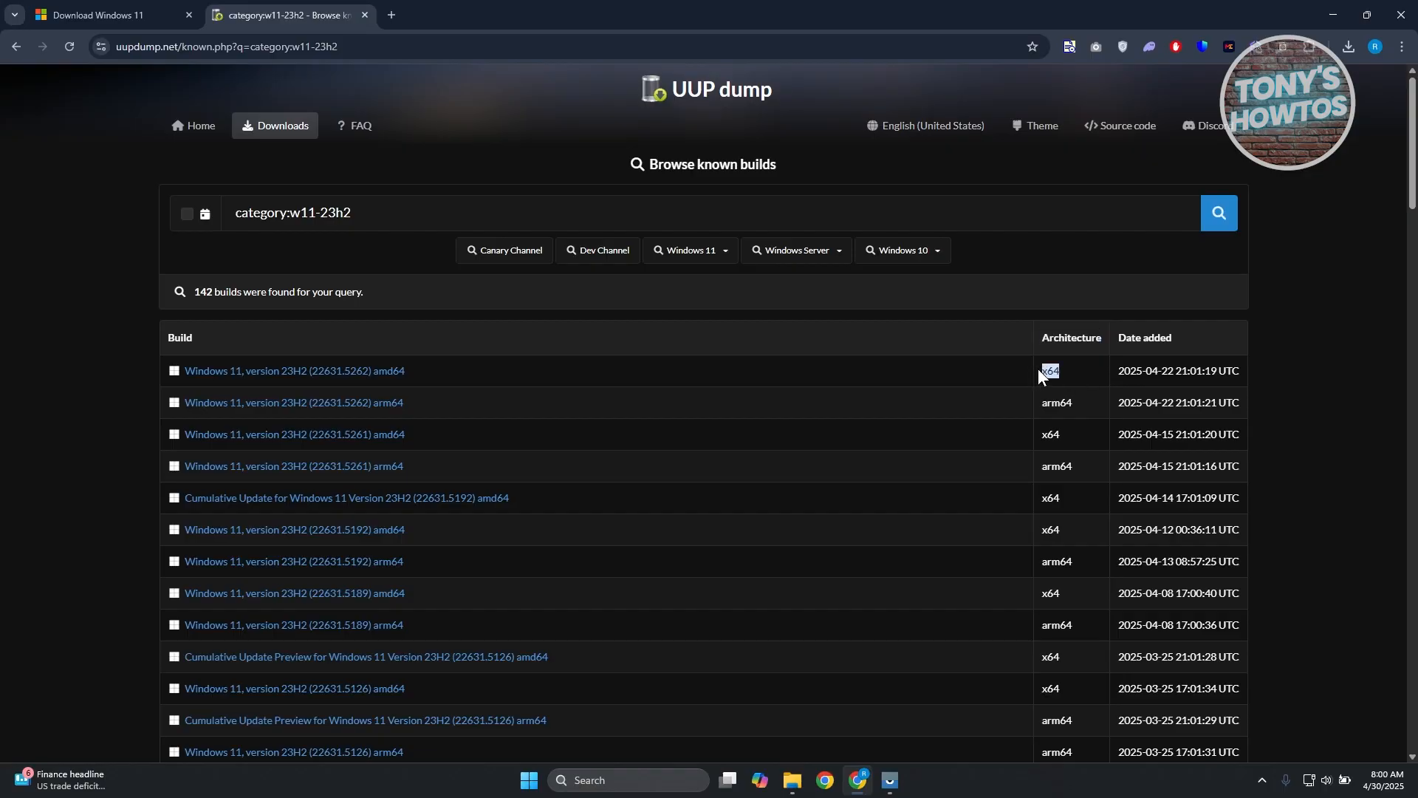
double_click(1049, 370)
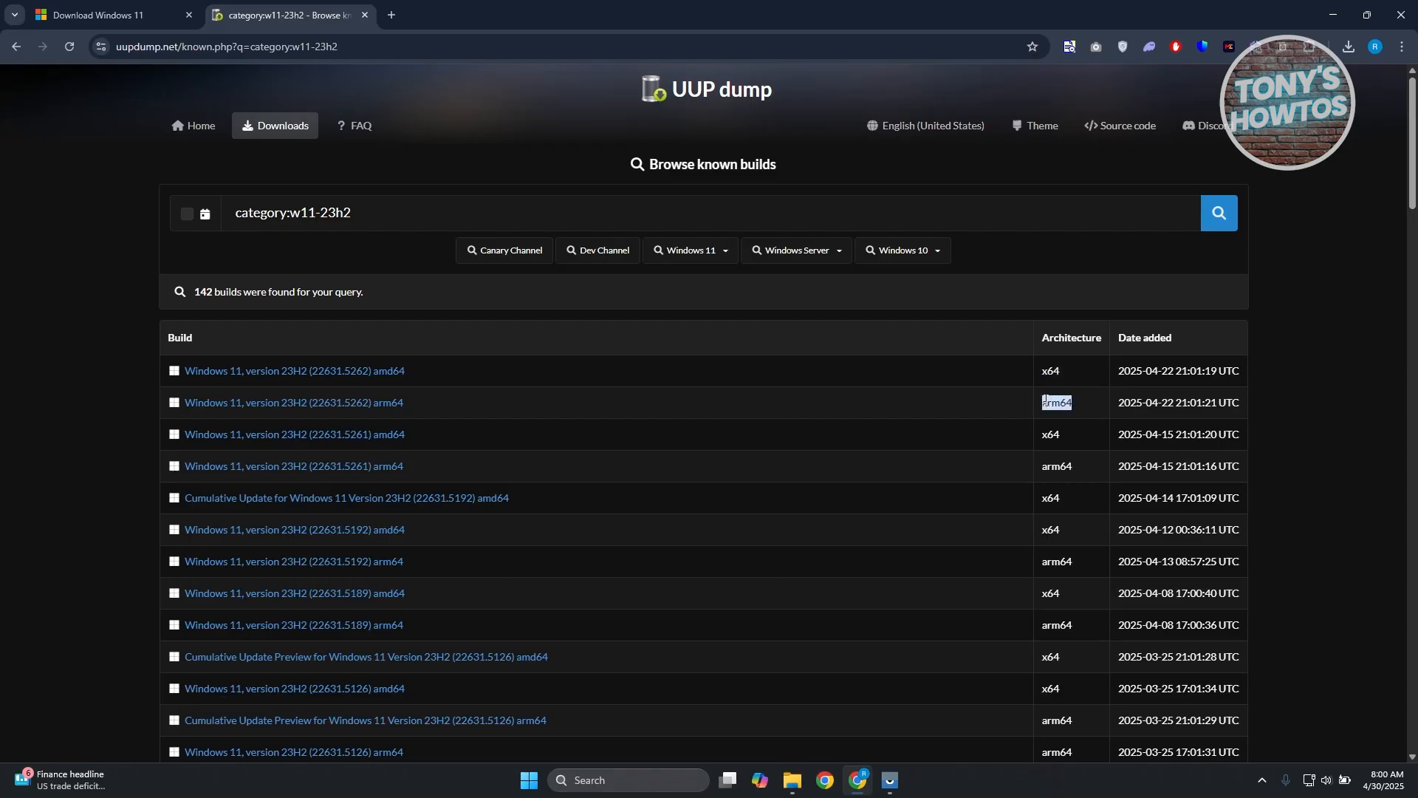
mouse_move(1077, 408)
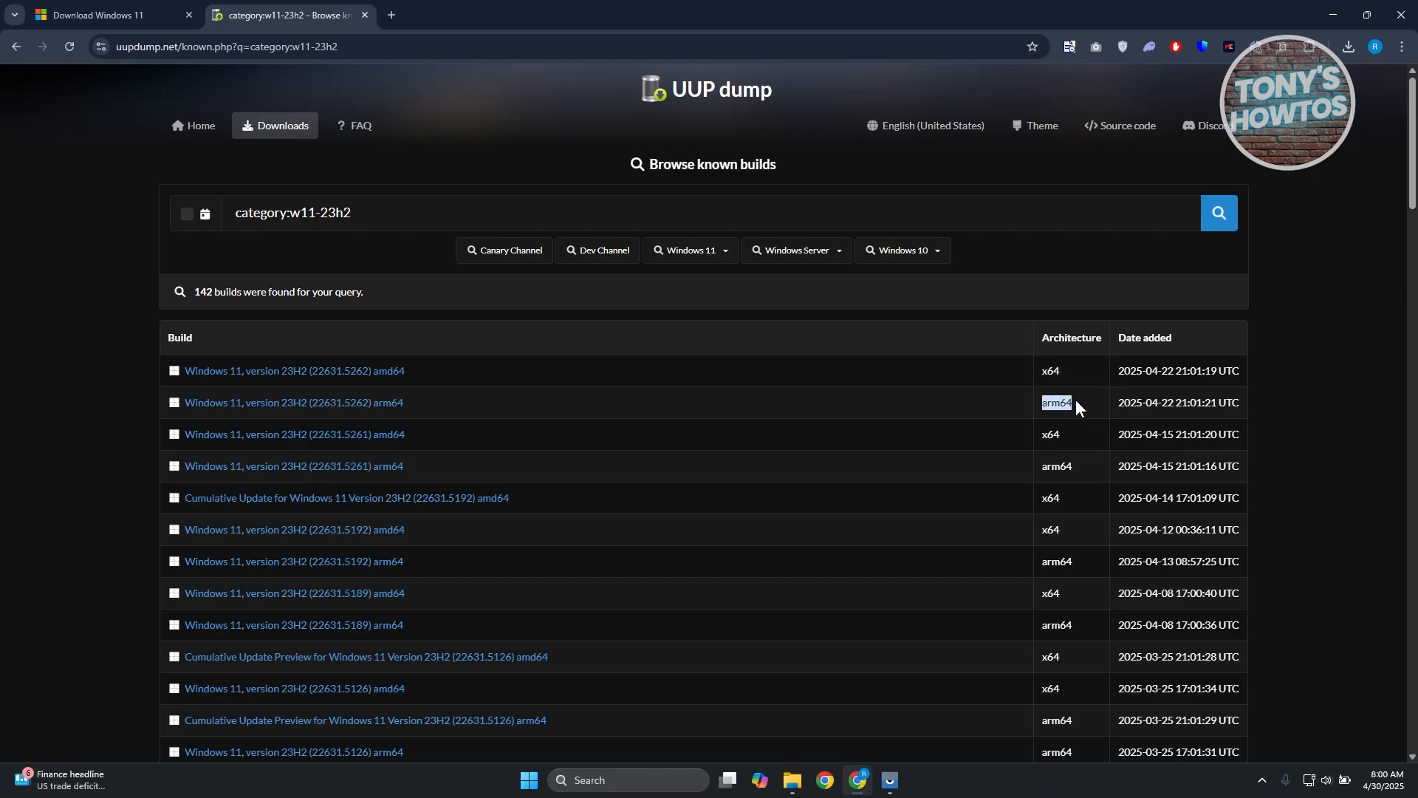
mouse_move(1070, 372)
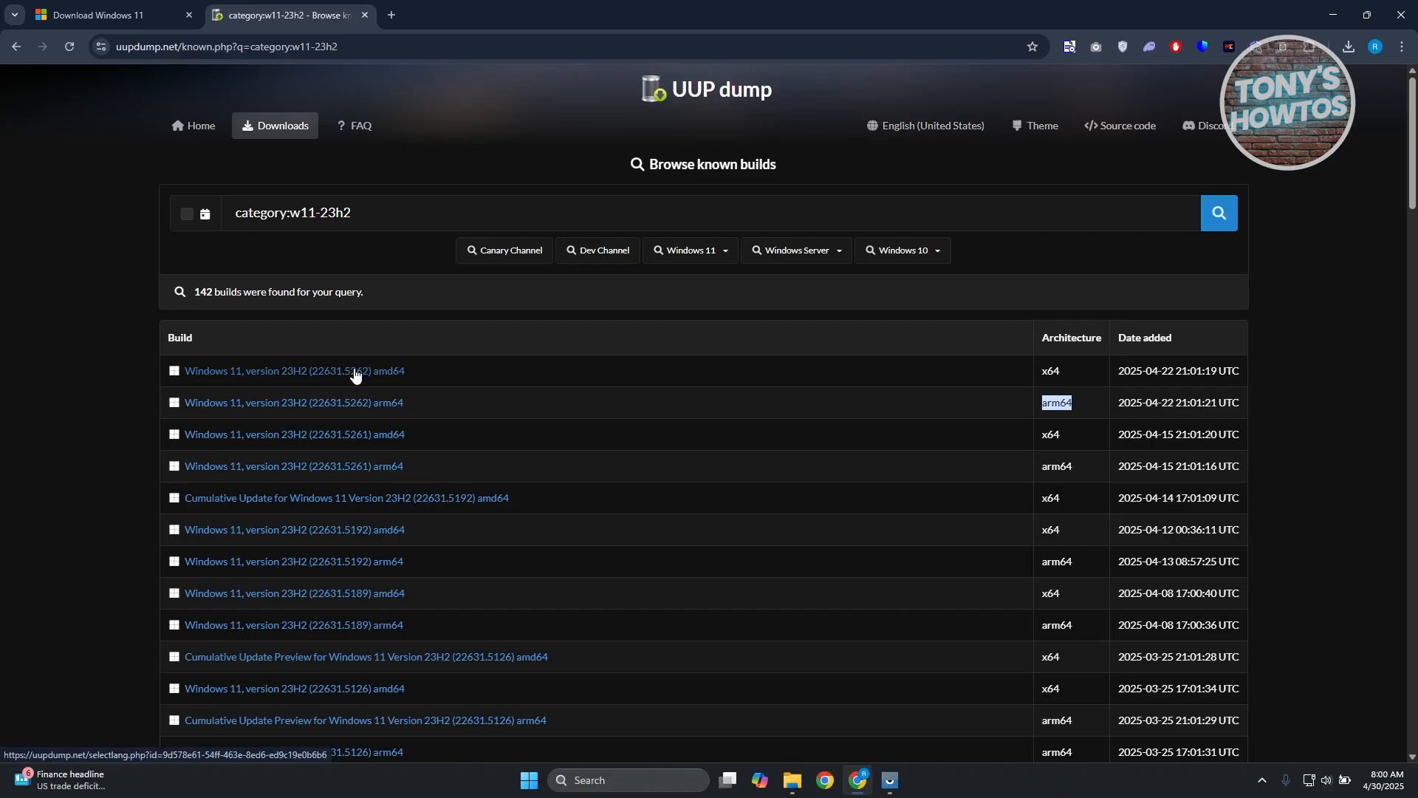
click(294, 373)
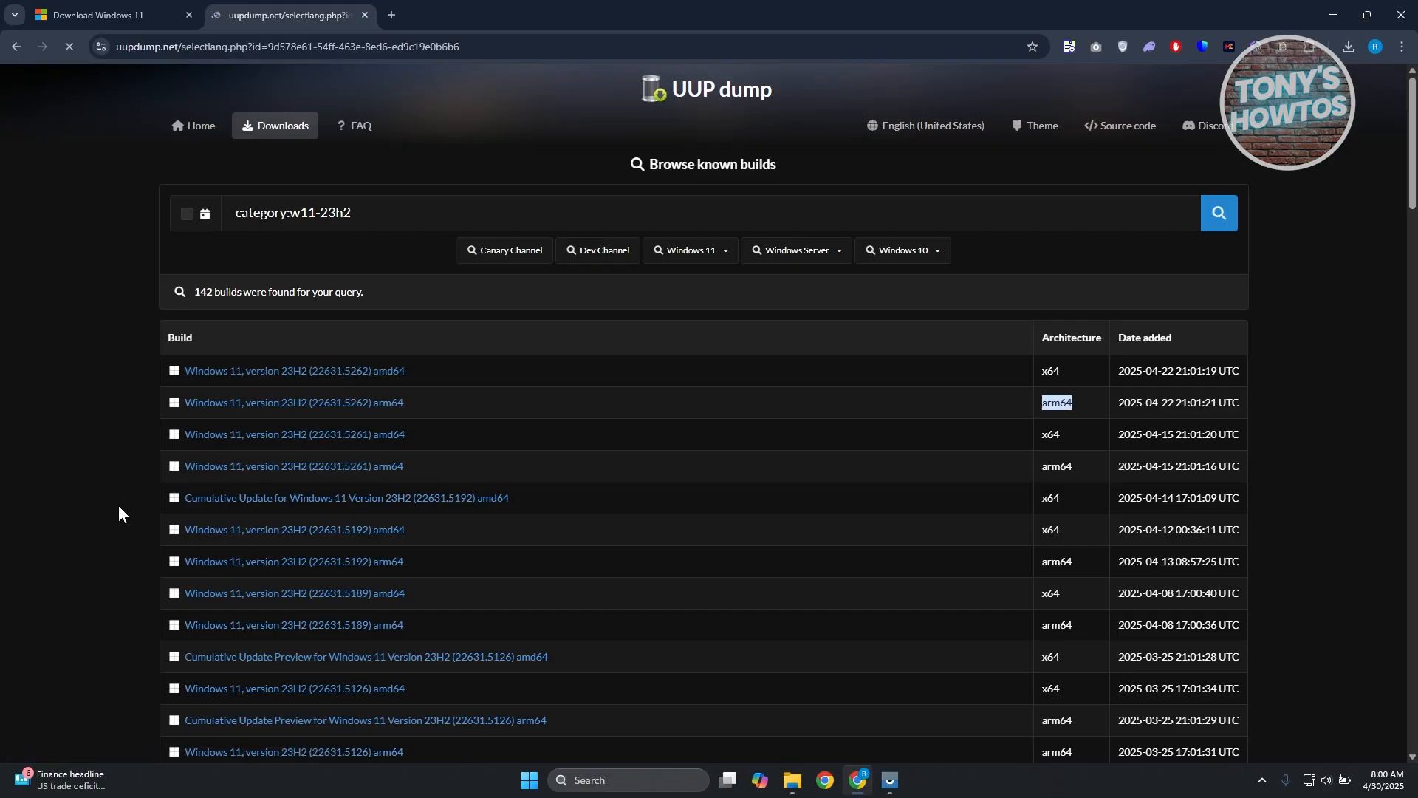
- Keep English (United States), add Windows Home to Windows Pro, and continue to the summary
click(294, 370)
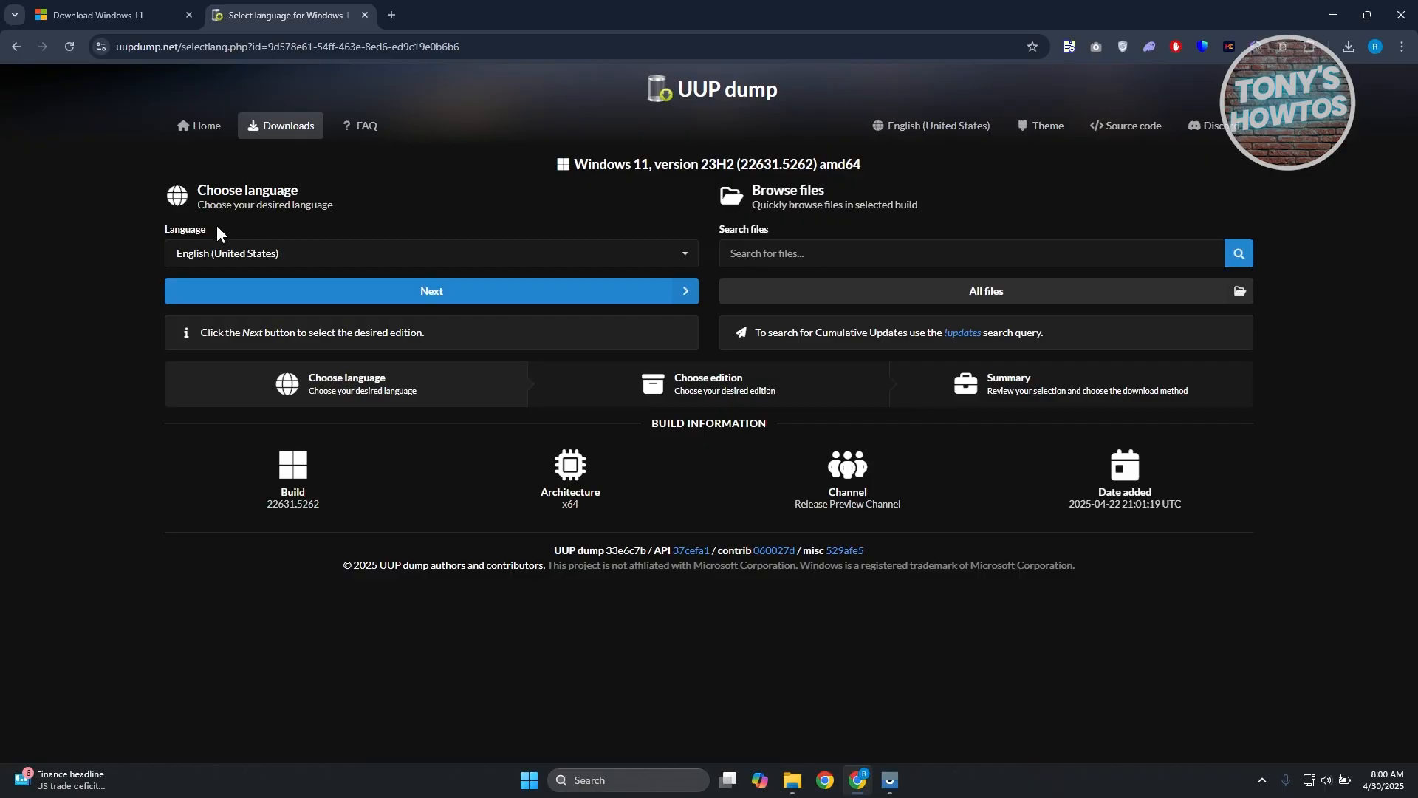
mouse_move(206, 241)
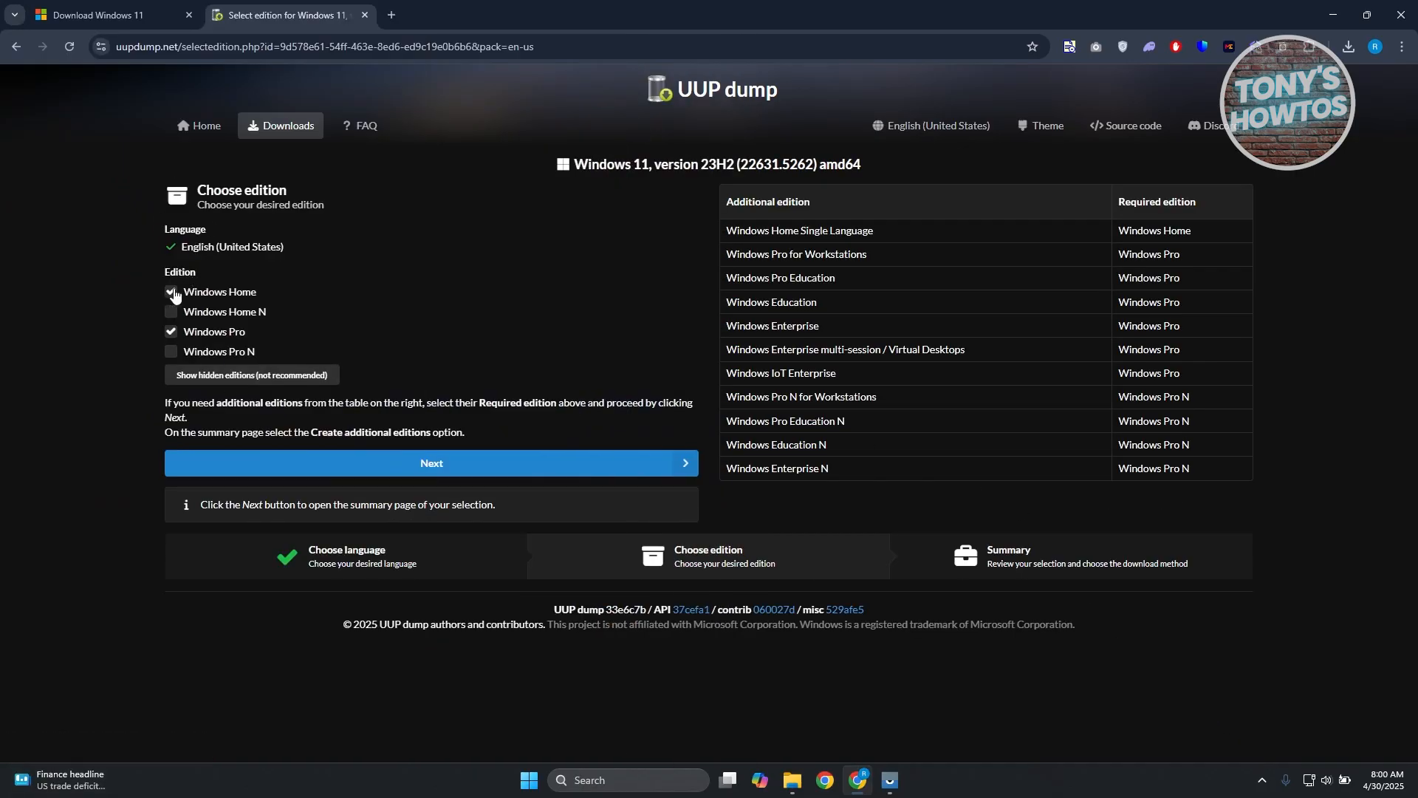
click(171, 292)
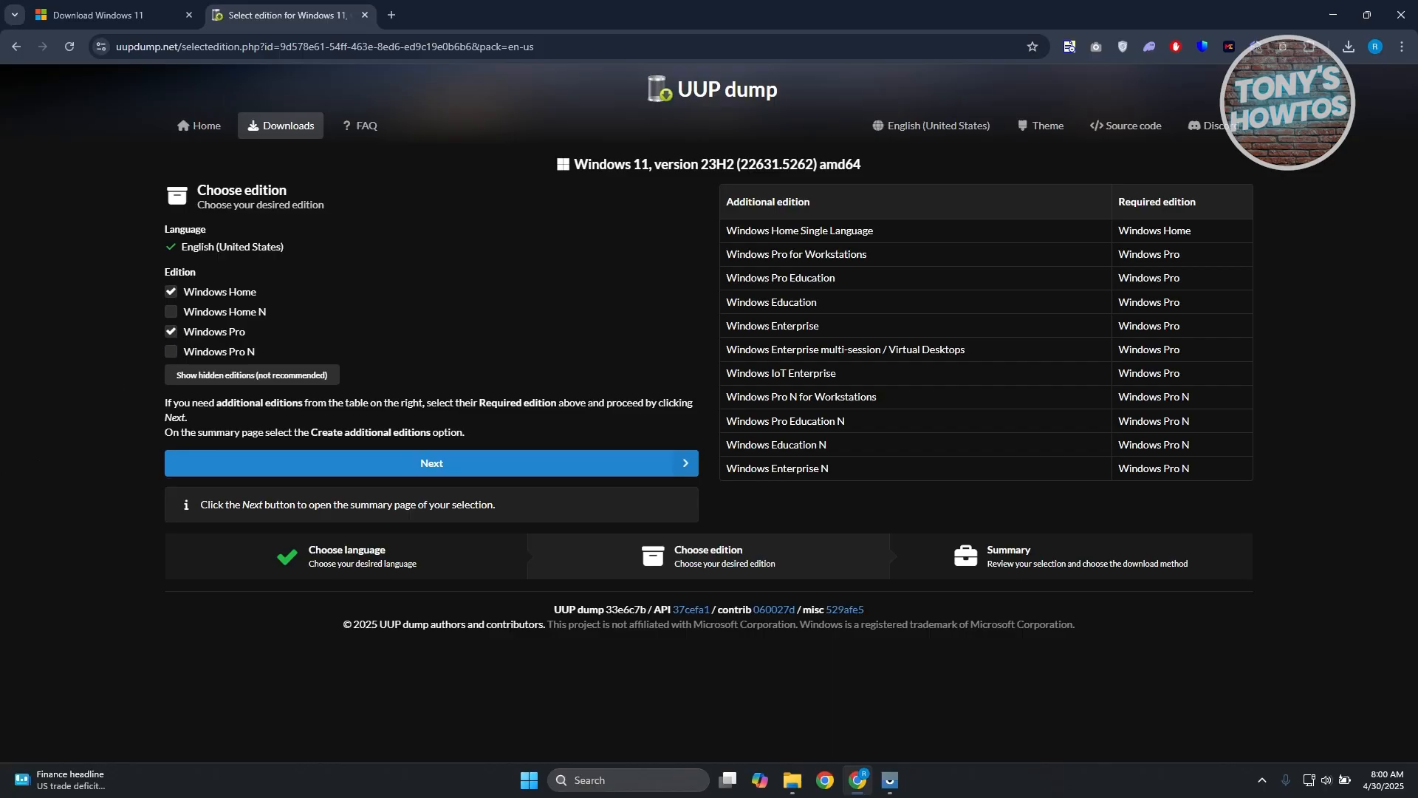
click(431, 462)
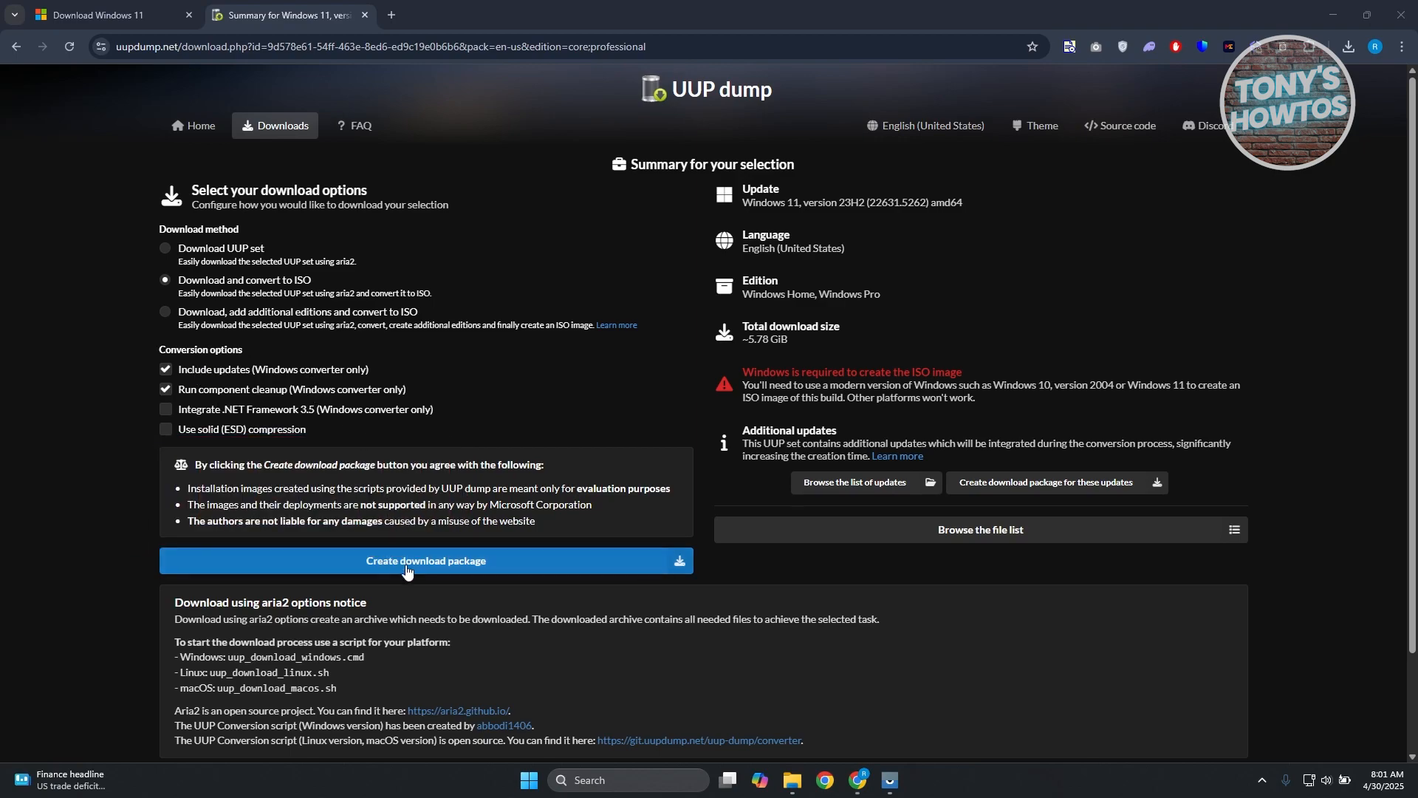
- Create the 'Download and convert to ISO' package and show it in Chrome's downloads
click(426, 561)
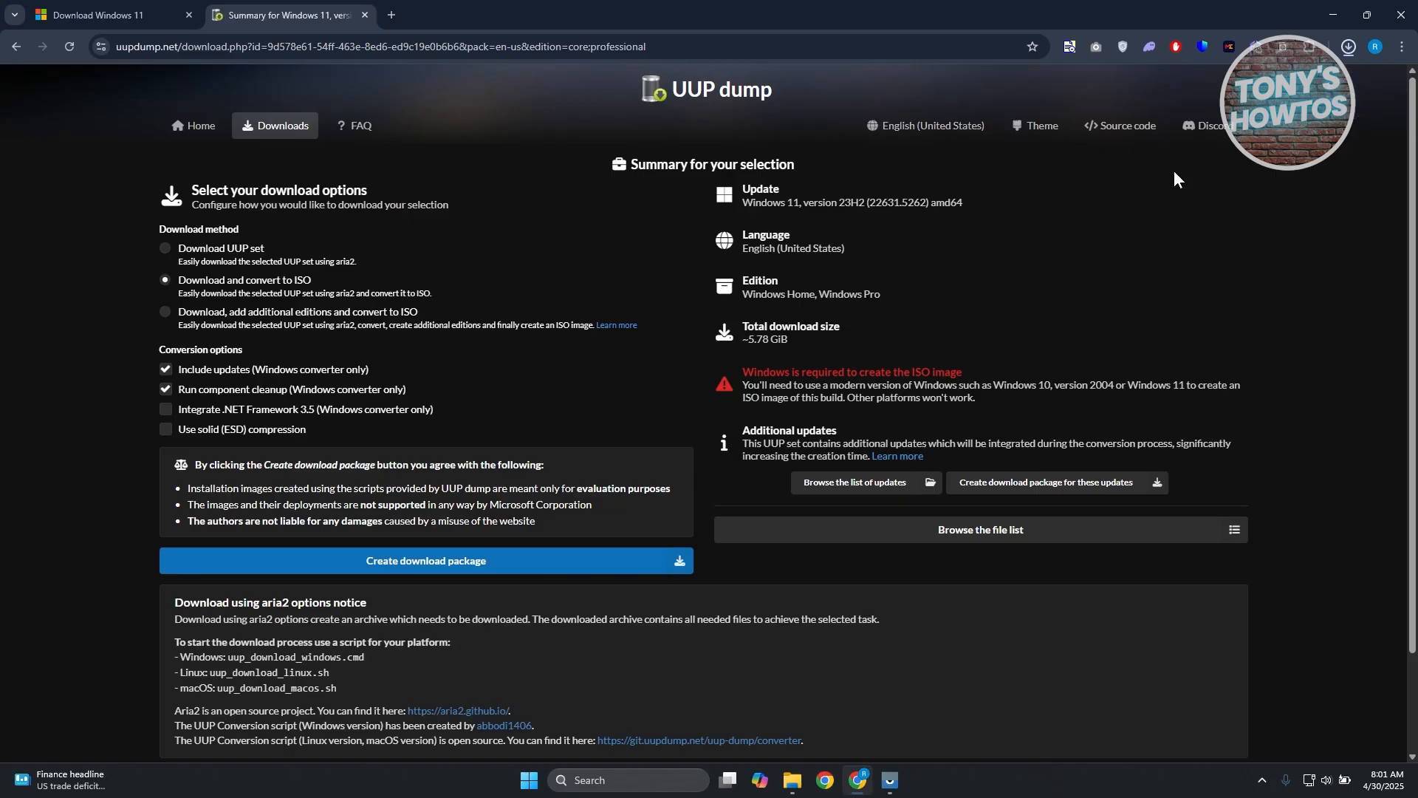
click(426, 560)
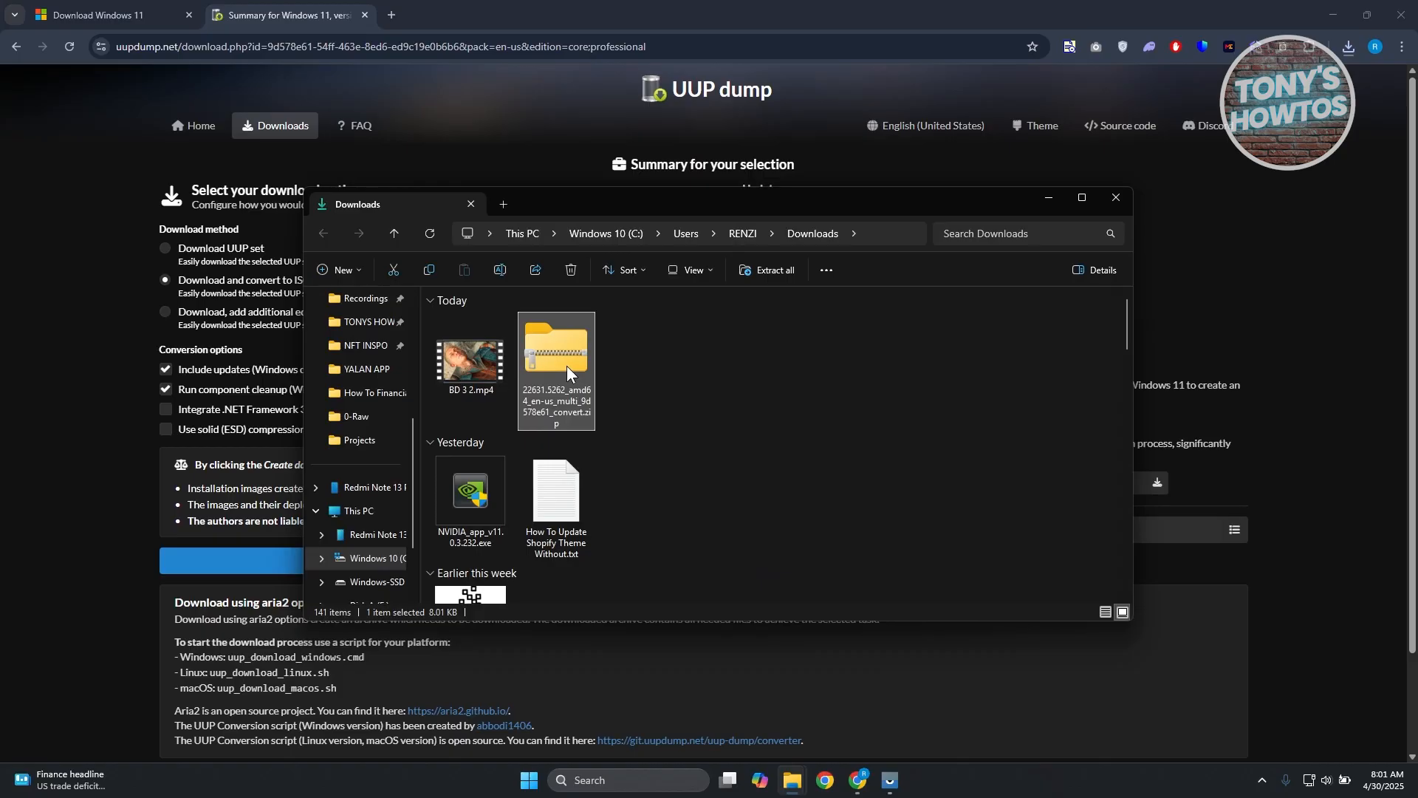
- Extract the 22631.5262 amd64 convert zip into Downloads and open the extracted folder
right_click(555, 366)
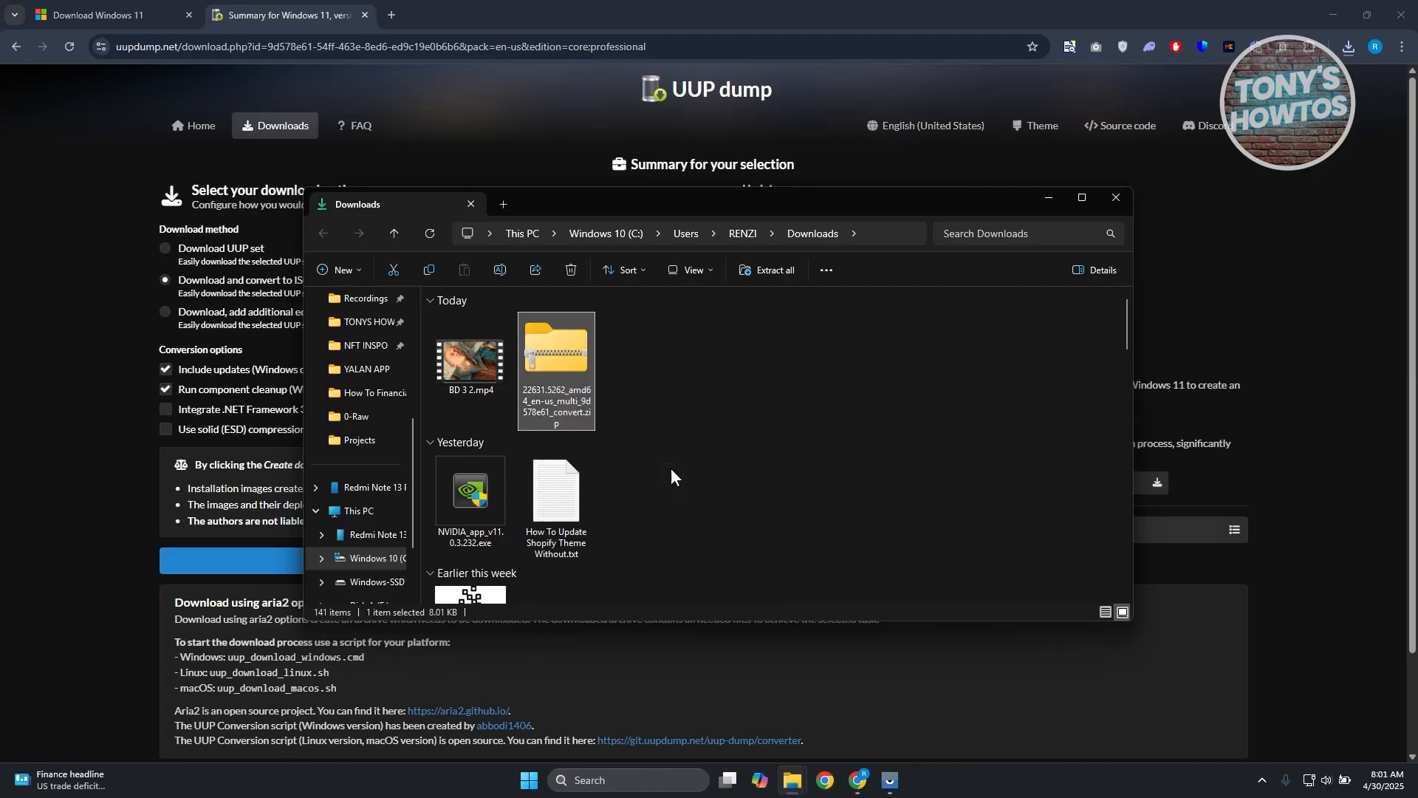
click(772, 270)
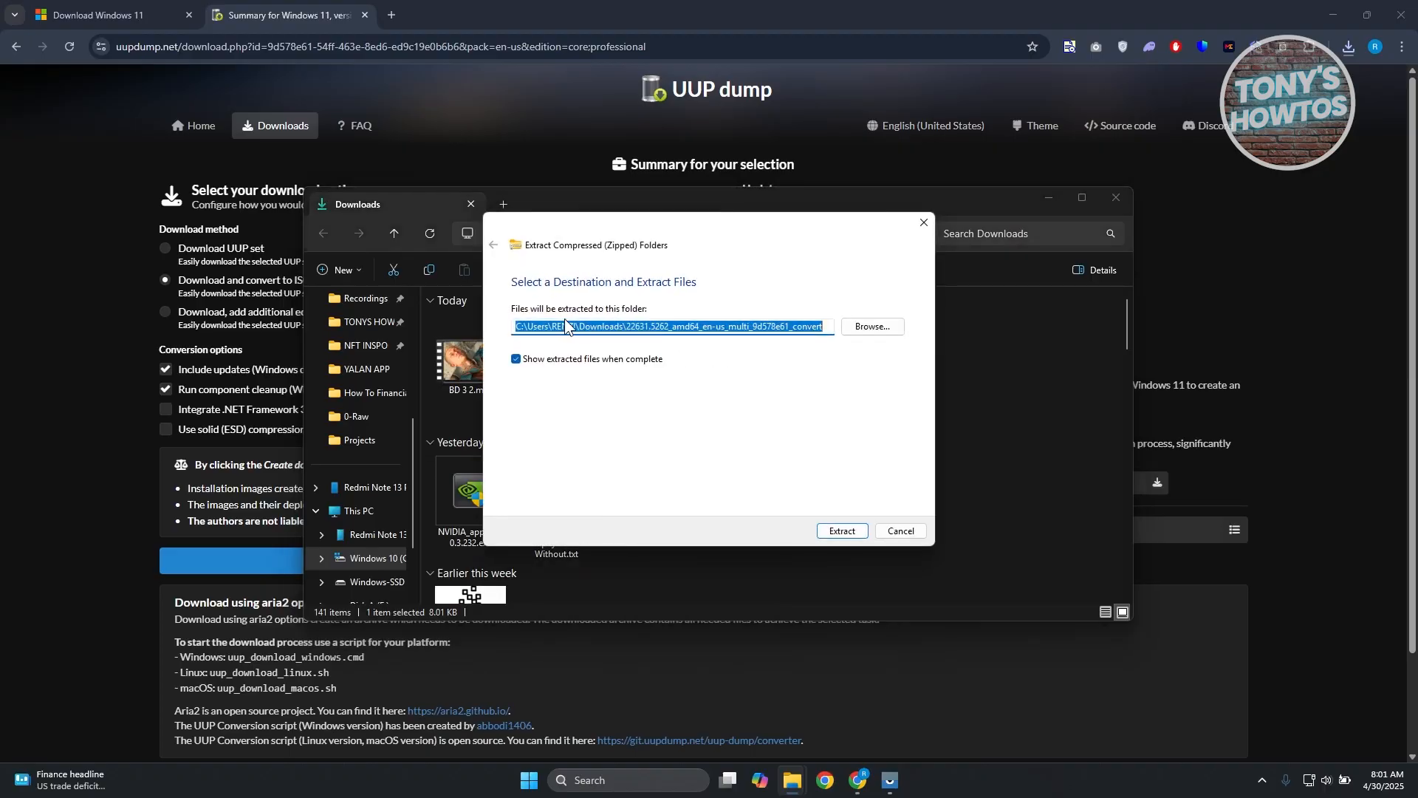
mouse_move(840, 531)
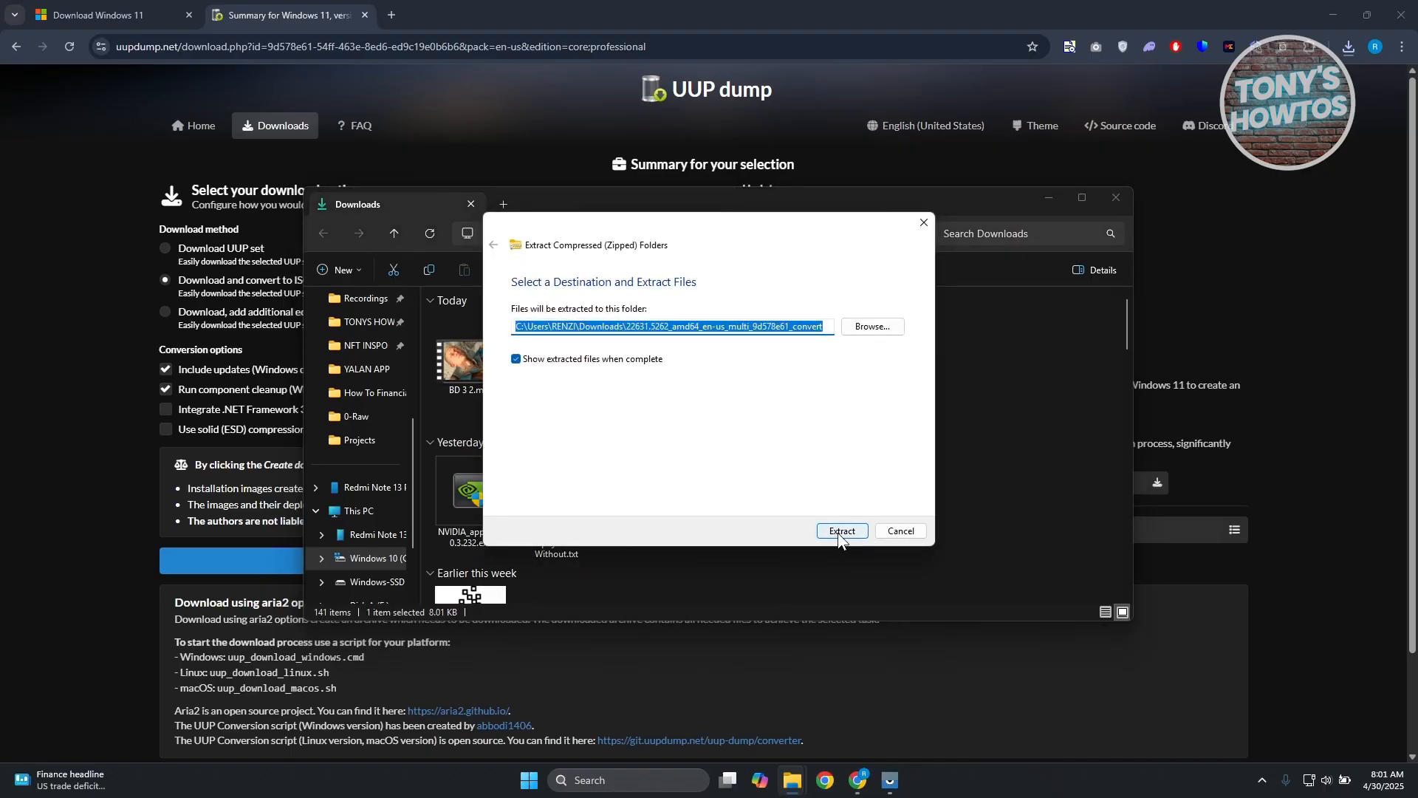
click(841, 531)
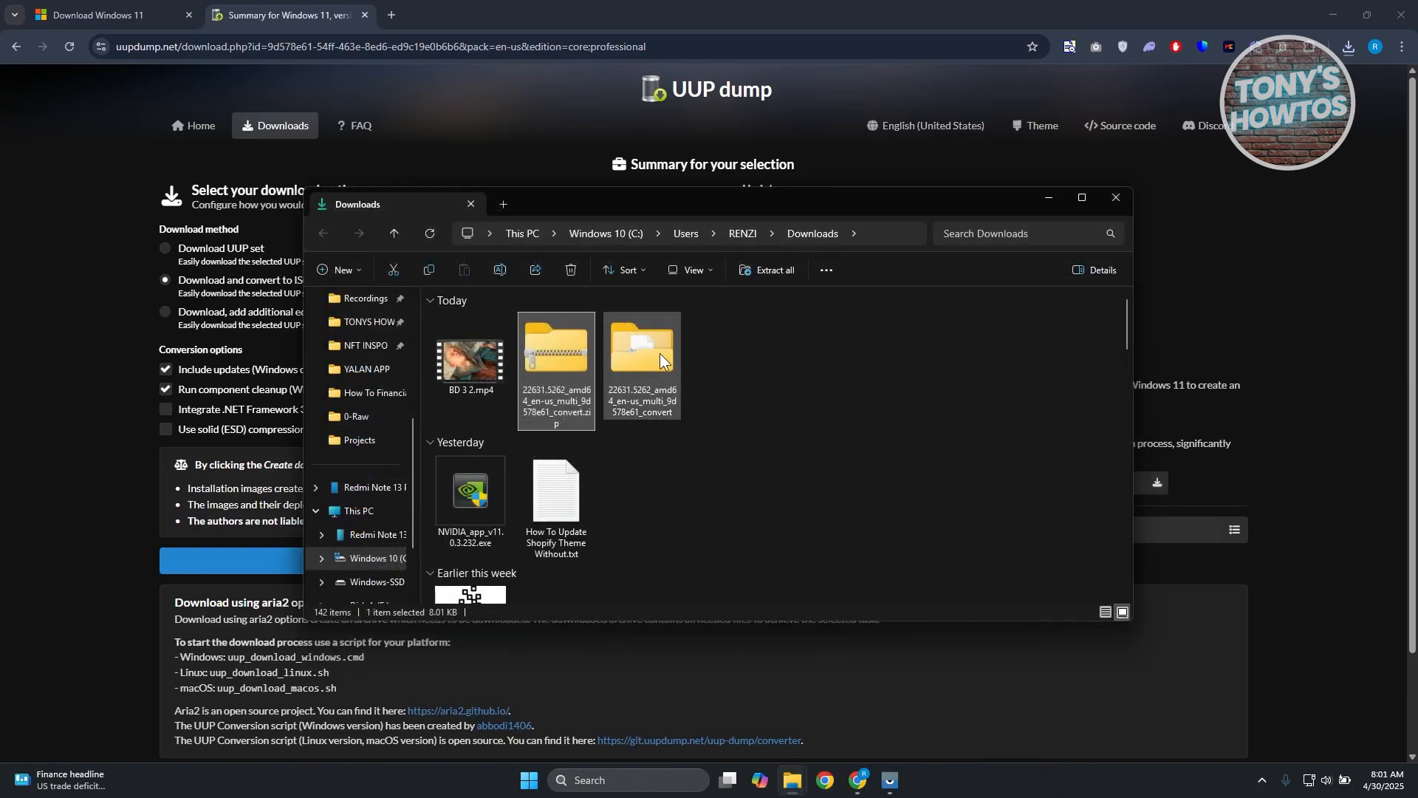
double_click(641, 353)
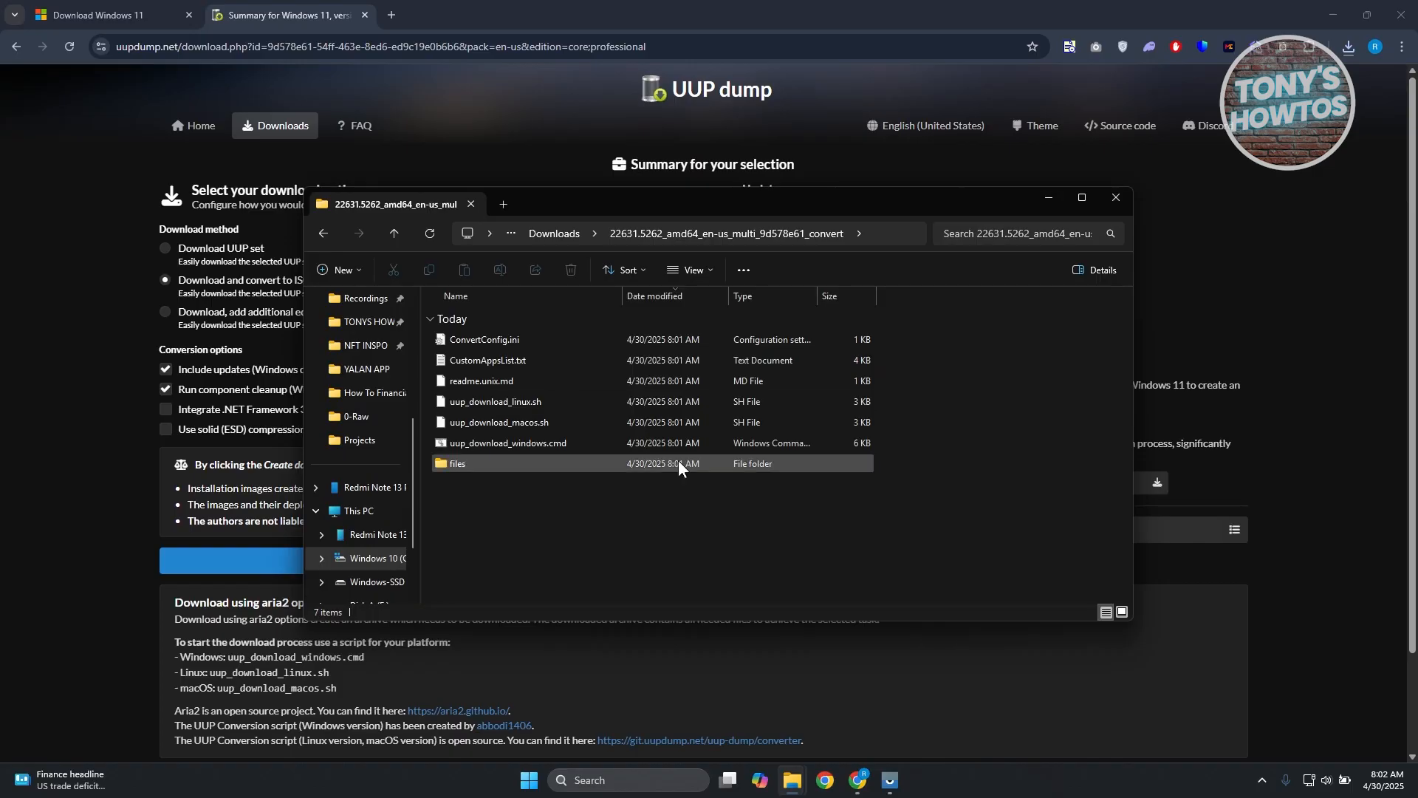
mouse_move(280, 384)
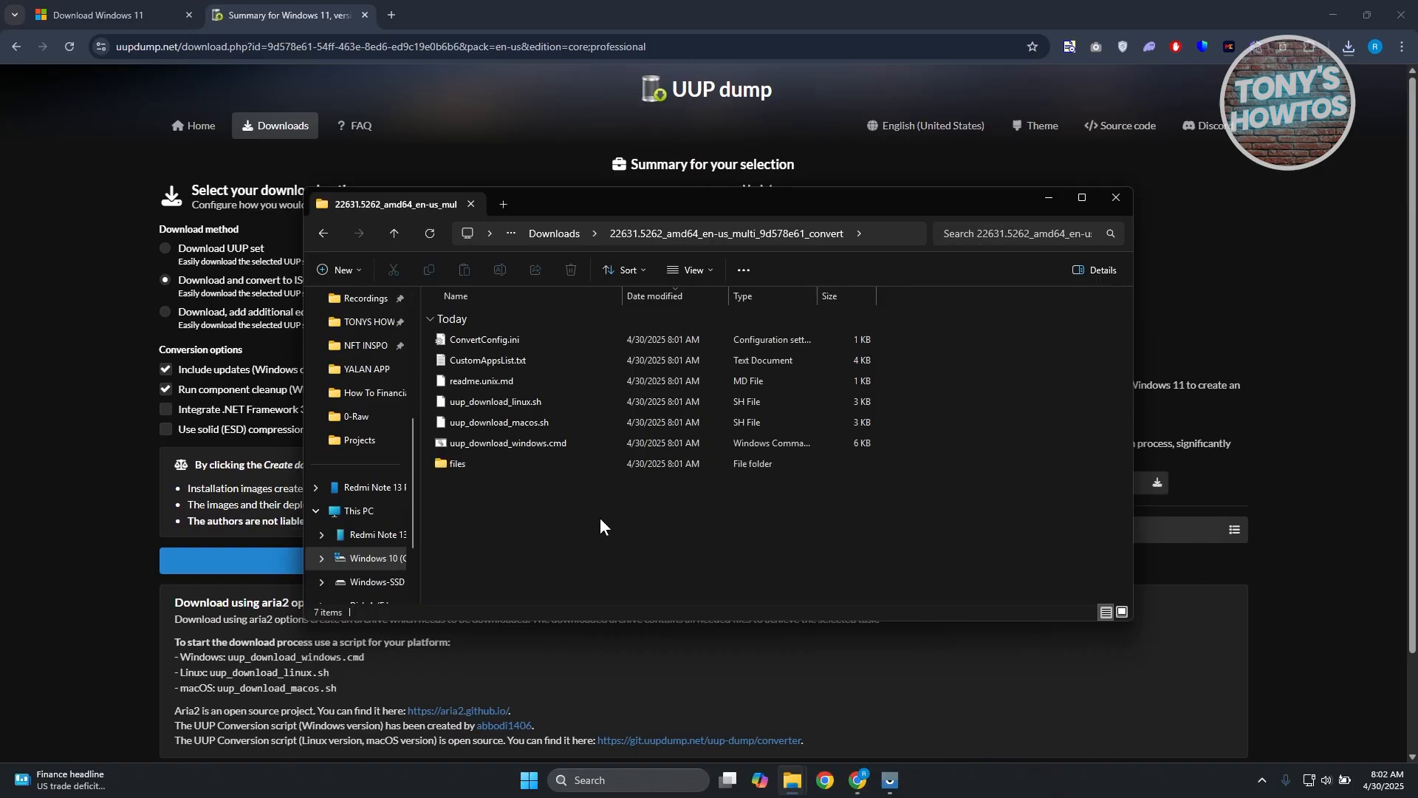
mouse_move(17, 383)
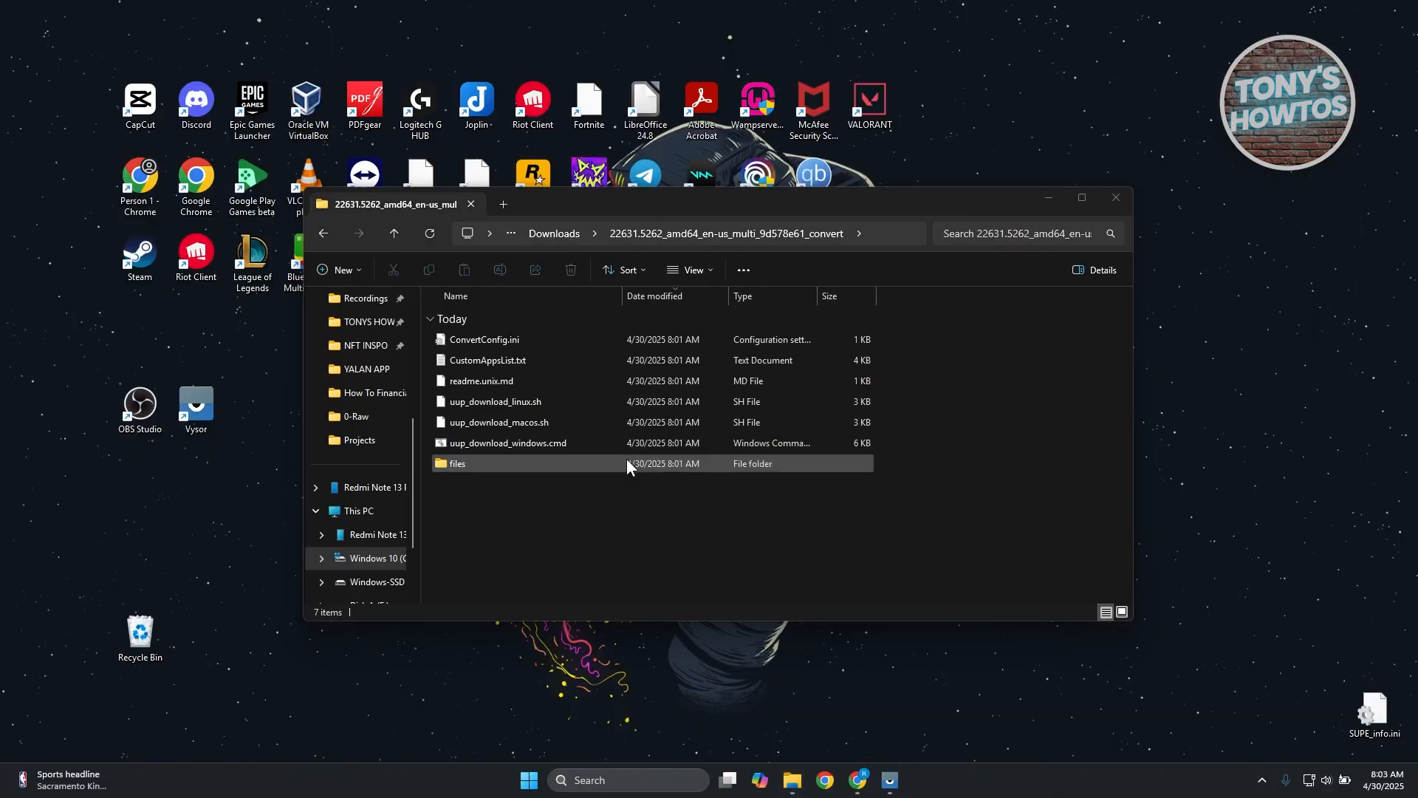
- Run uup_download_windows.cmd, decline the SmartScreen warning with Don't run, then launch it again
click(507, 442)
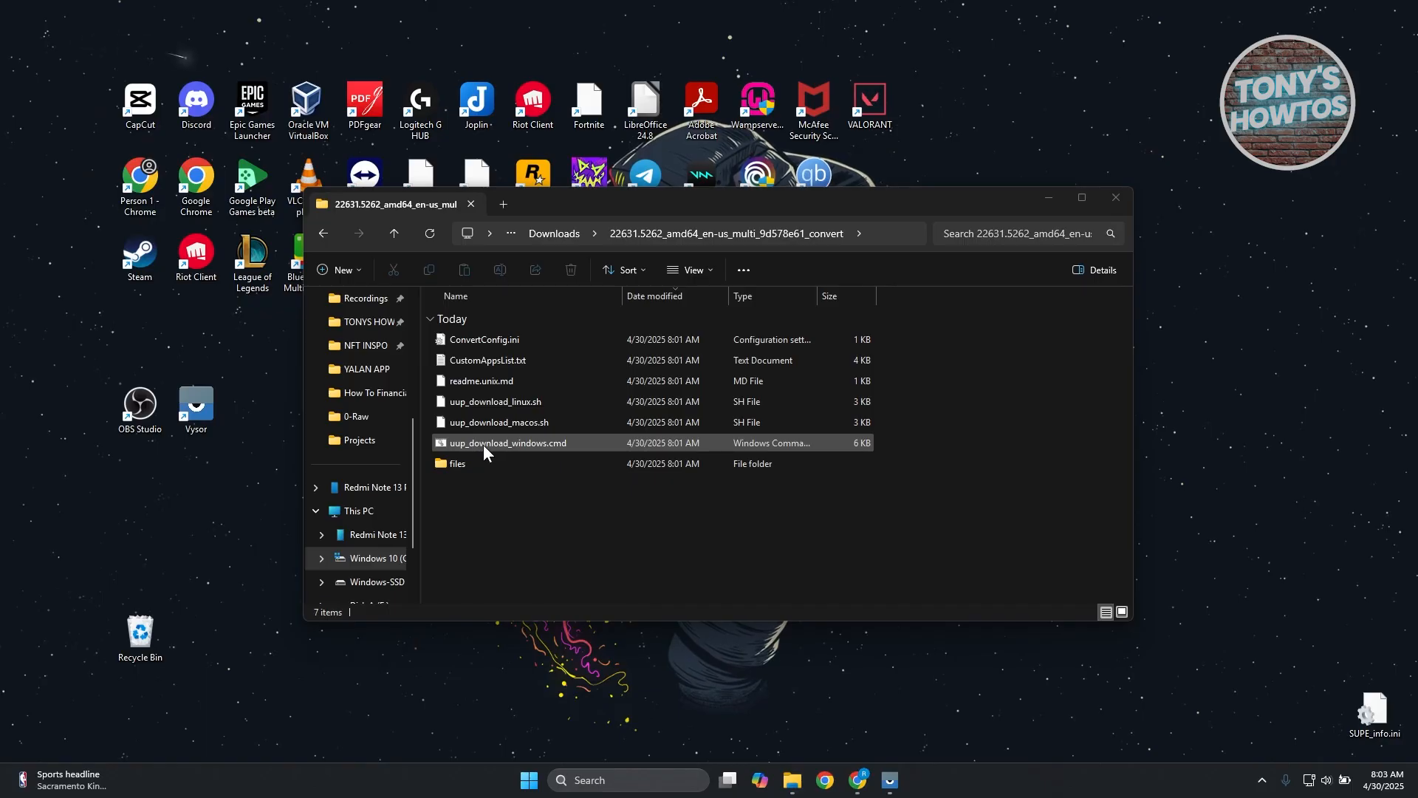
mouse_move(527, 455)
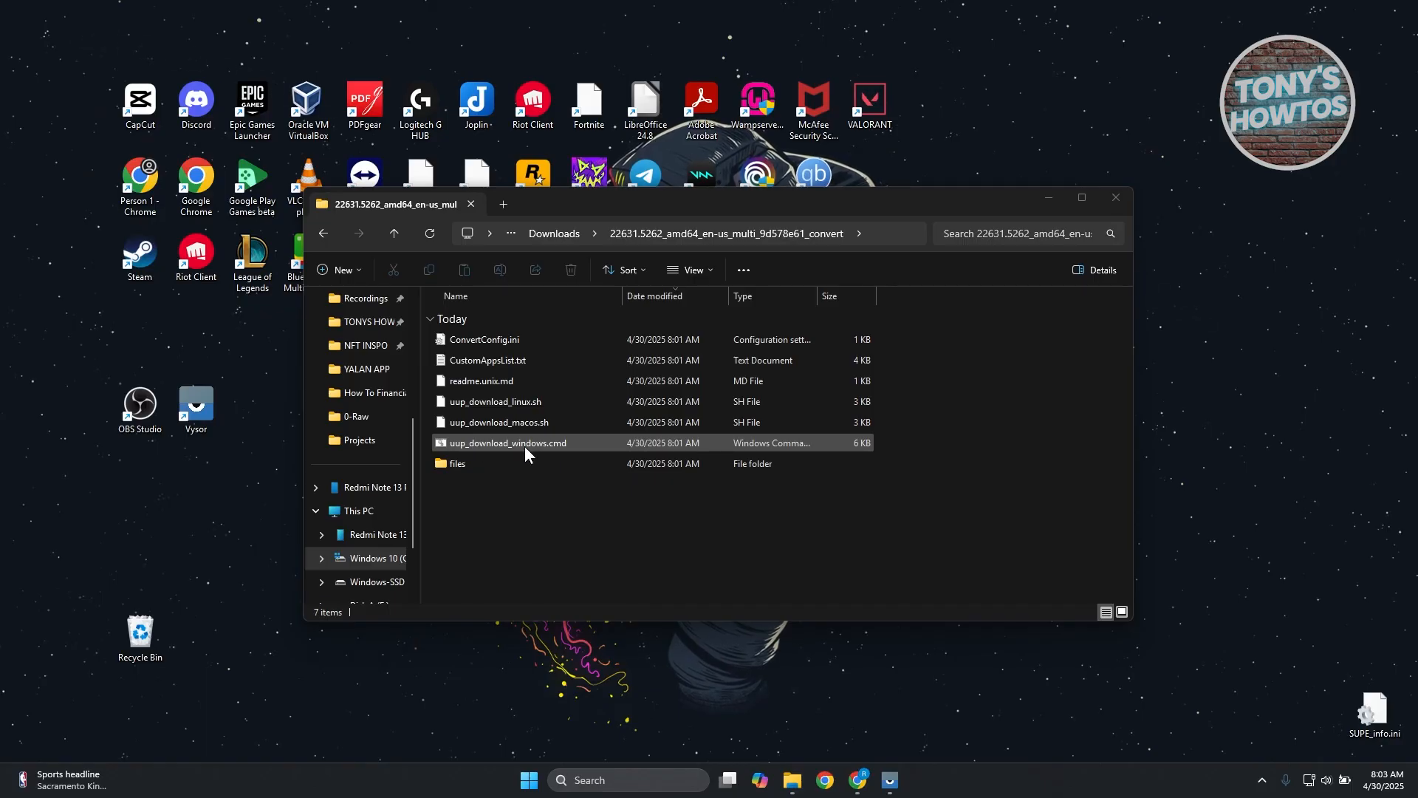
right_click(508, 442)
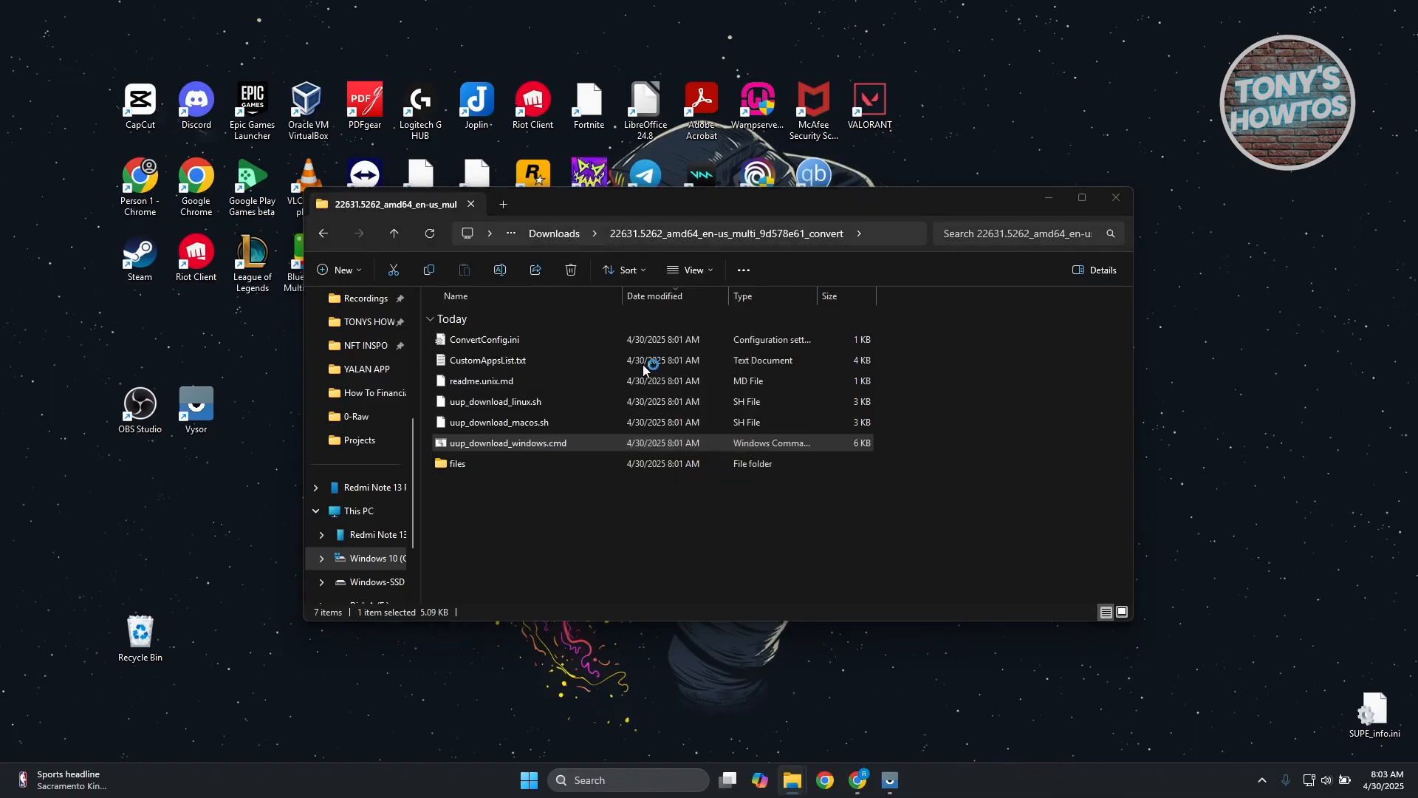
double_click(507, 442)
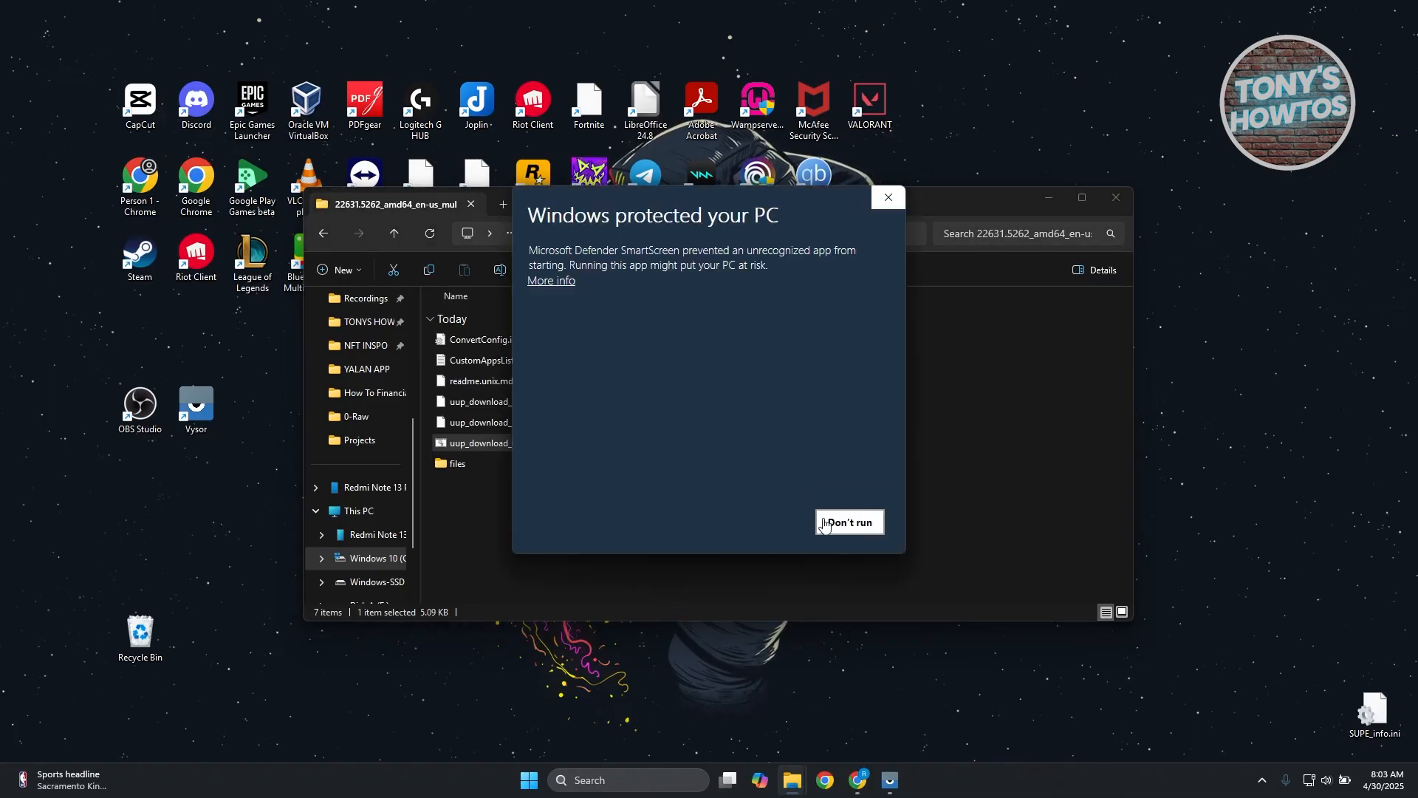
click(550, 281)
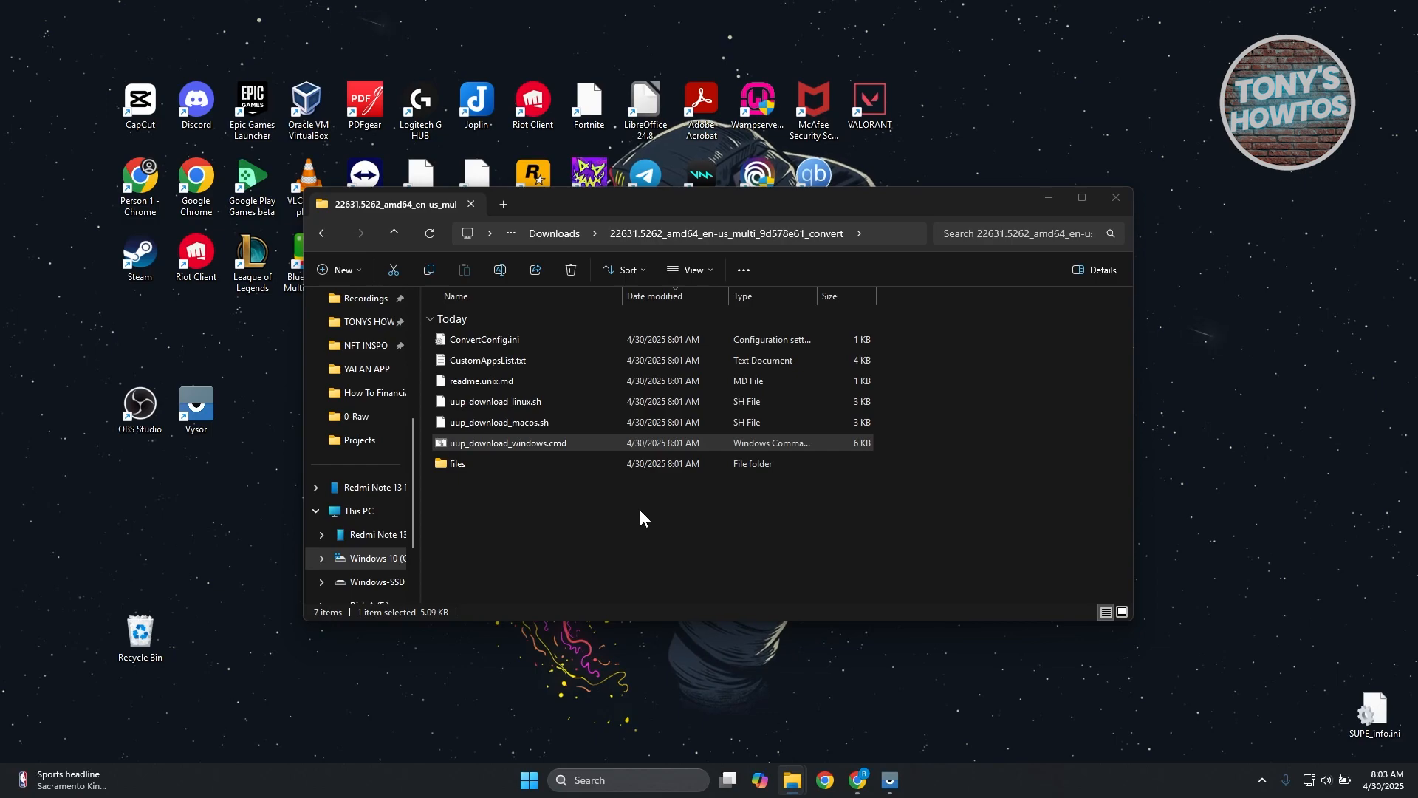
double_click(507, 442)
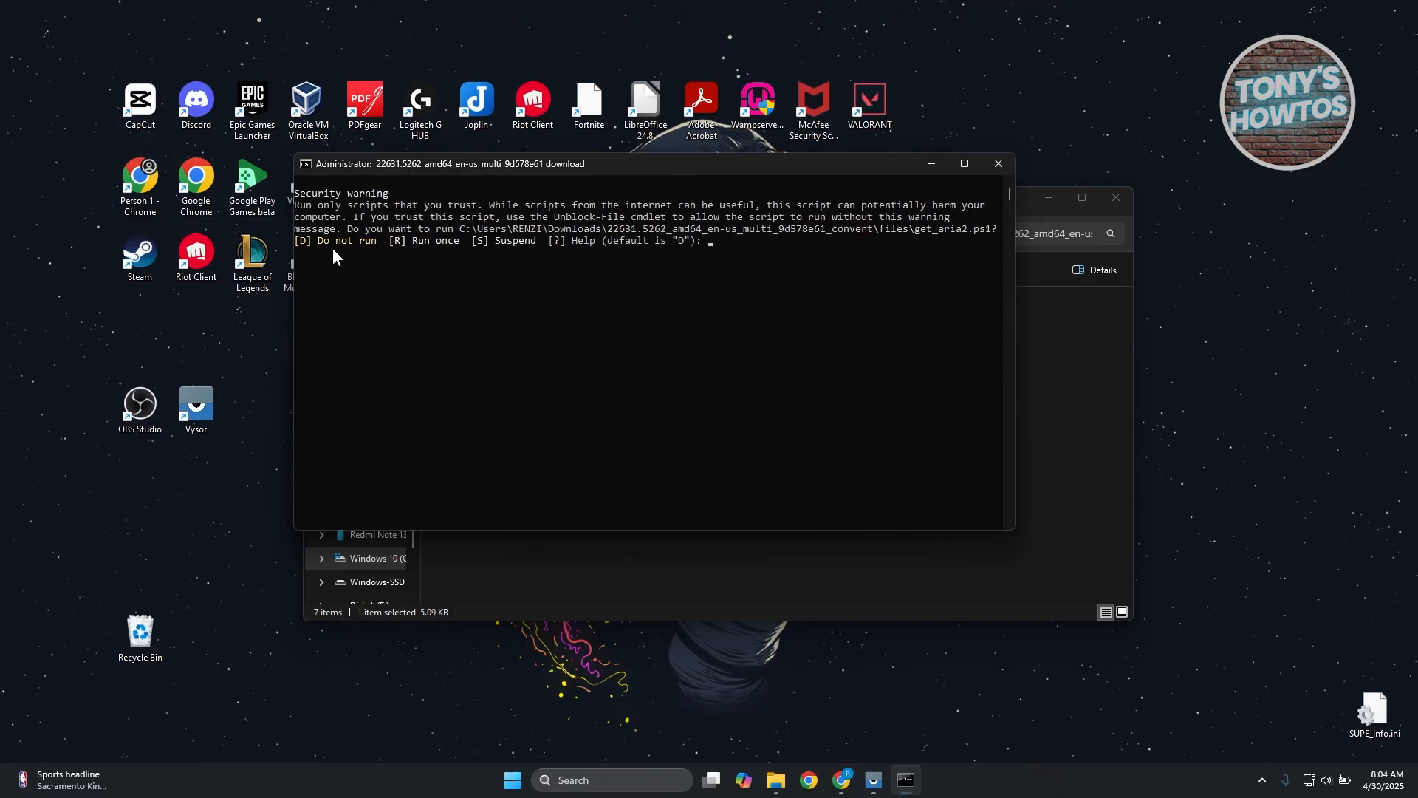
mouse_move(438, 317)
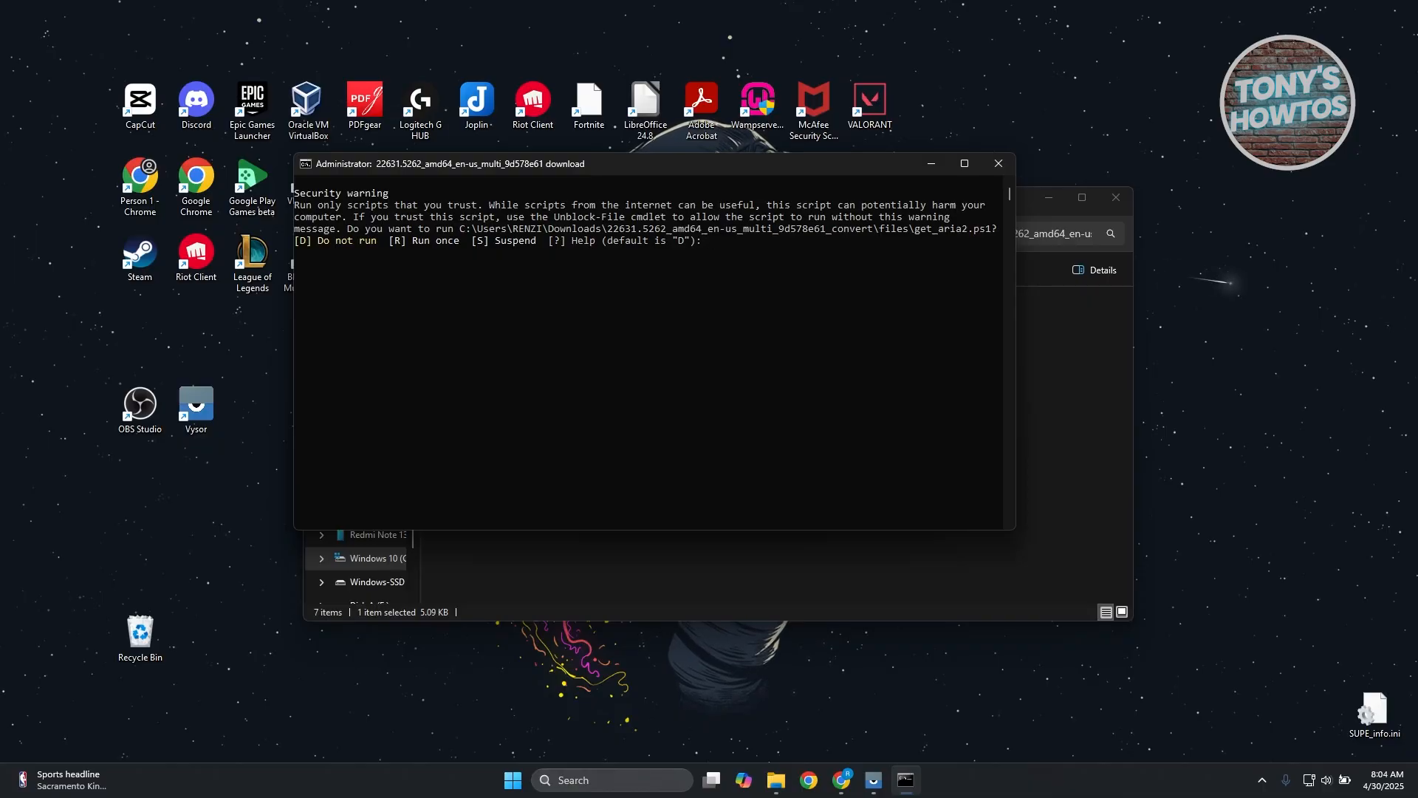
mouse_move(738, 267)
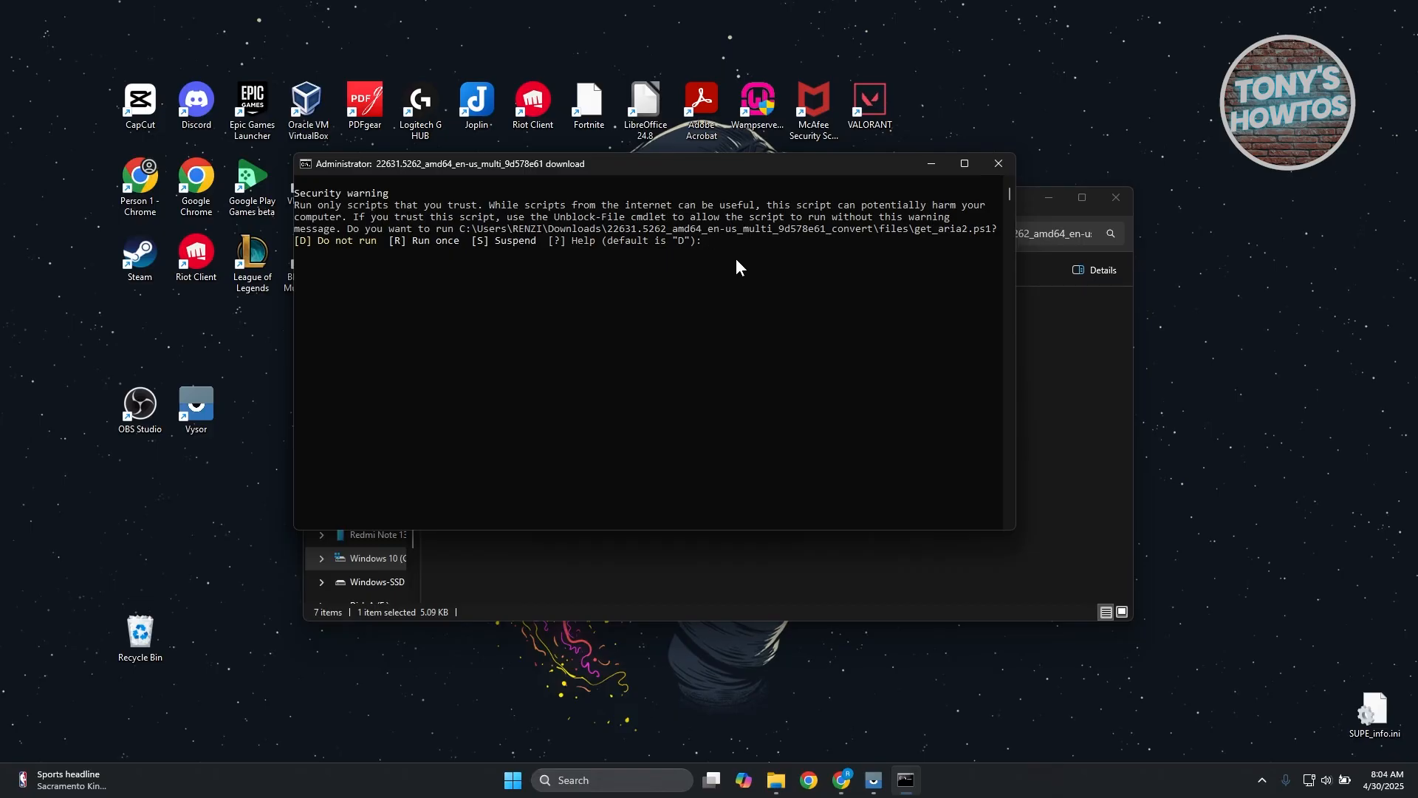
- Answer R at the get_aria2.ps1 security warning to run it once
text(r)
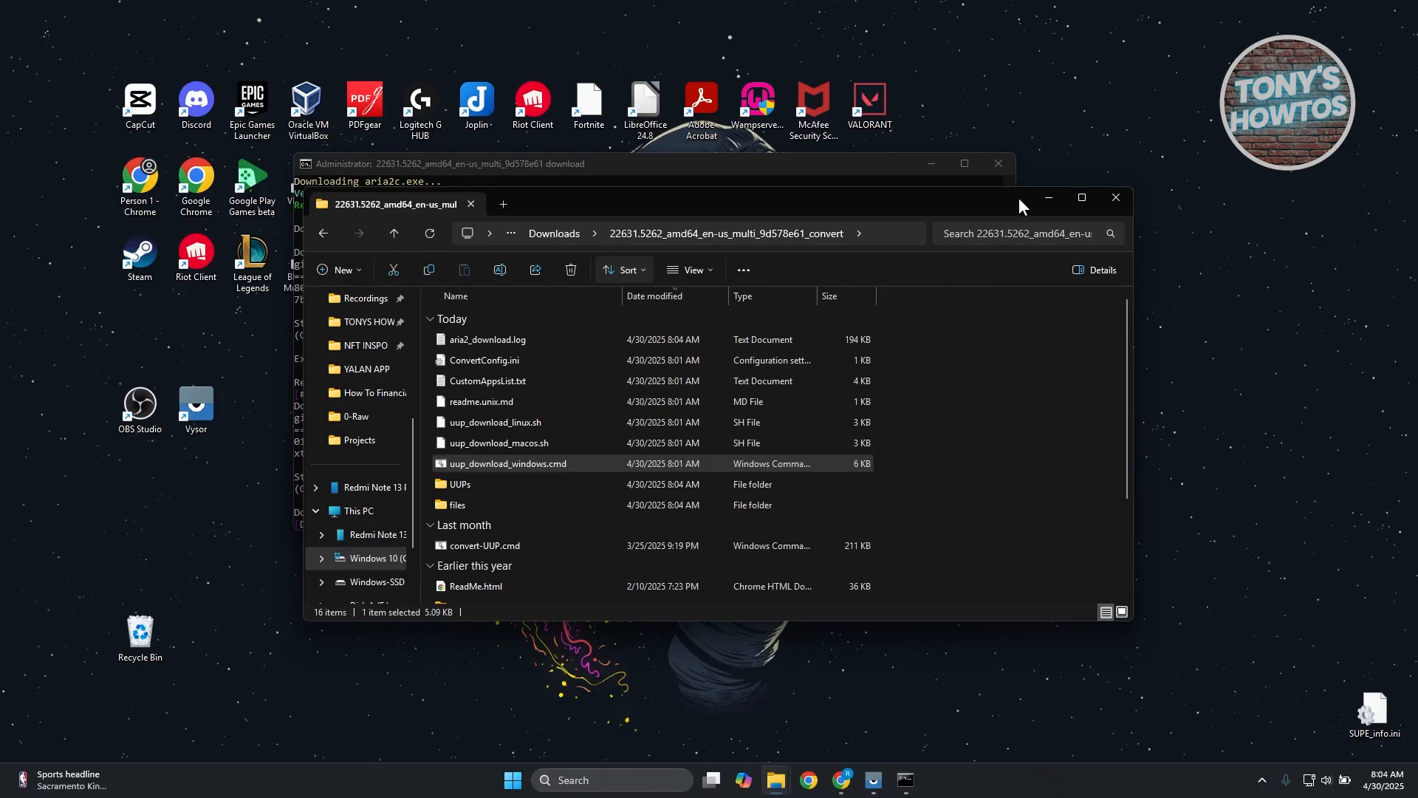
mouse_move(774, 320)
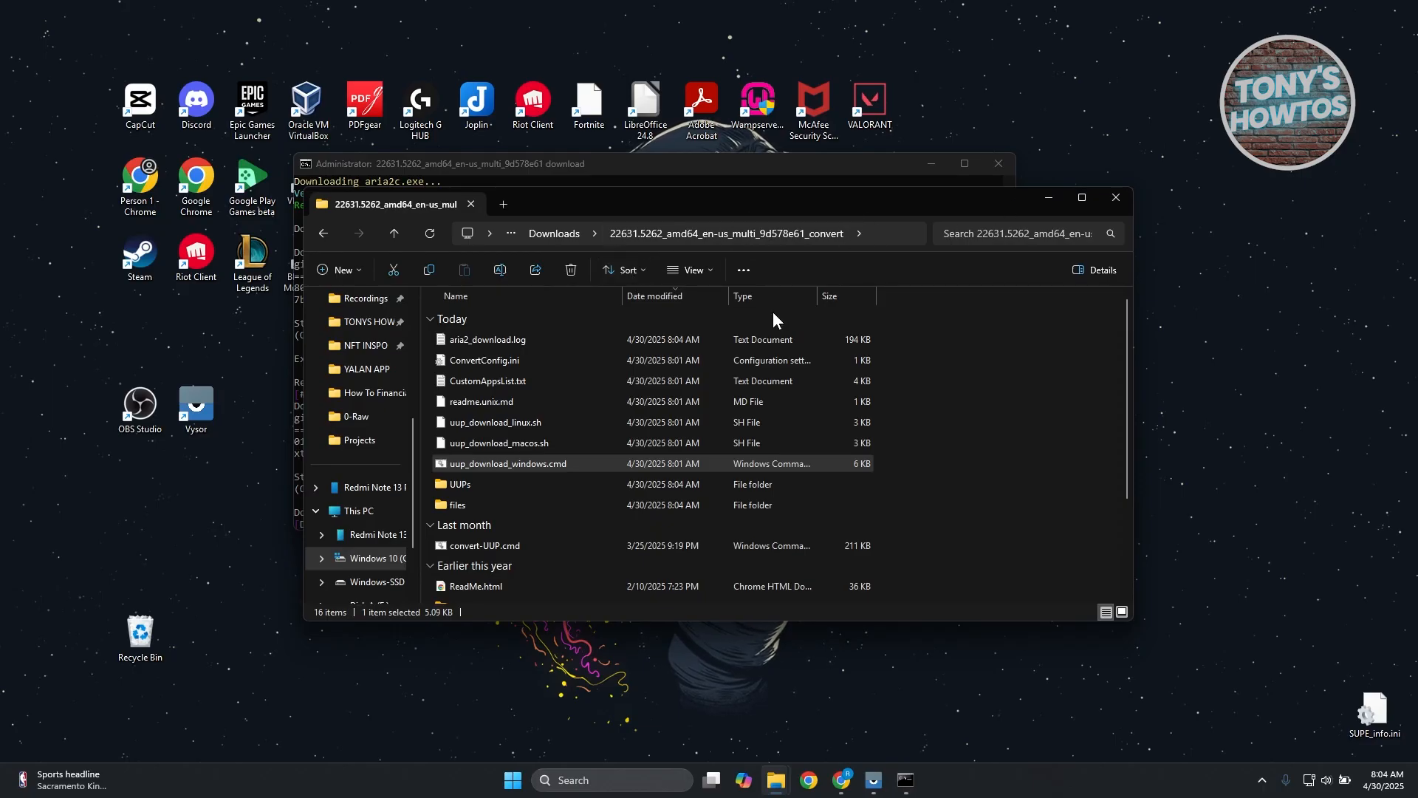